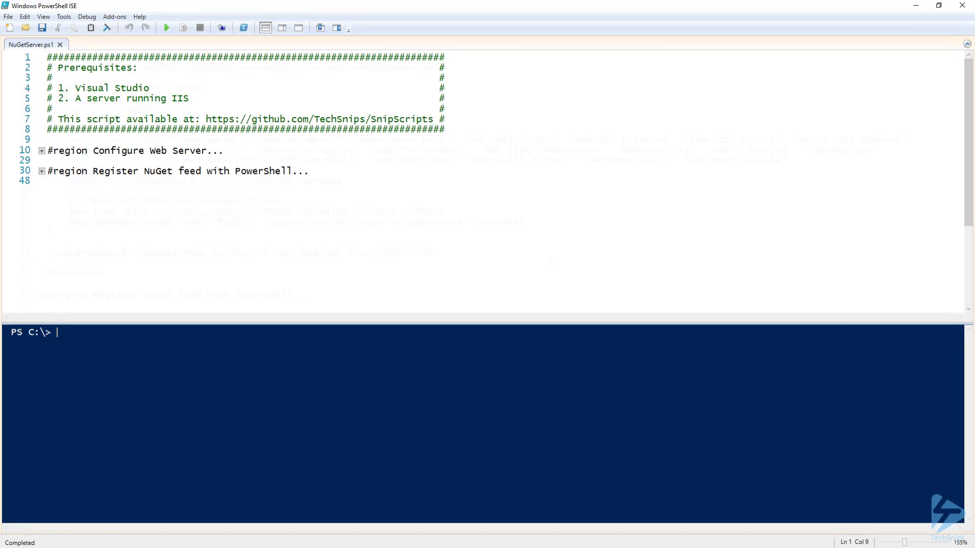
- Expand the '#region Configure Web Server' block to view its Install-WindowsFeature and New-SmbShare code
left_click(39, 150)
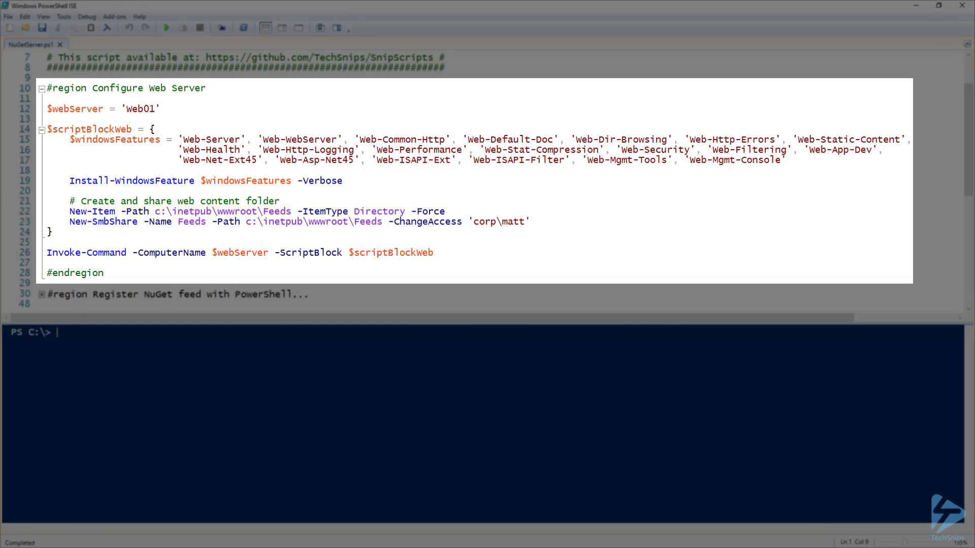
double_click(103, 222)
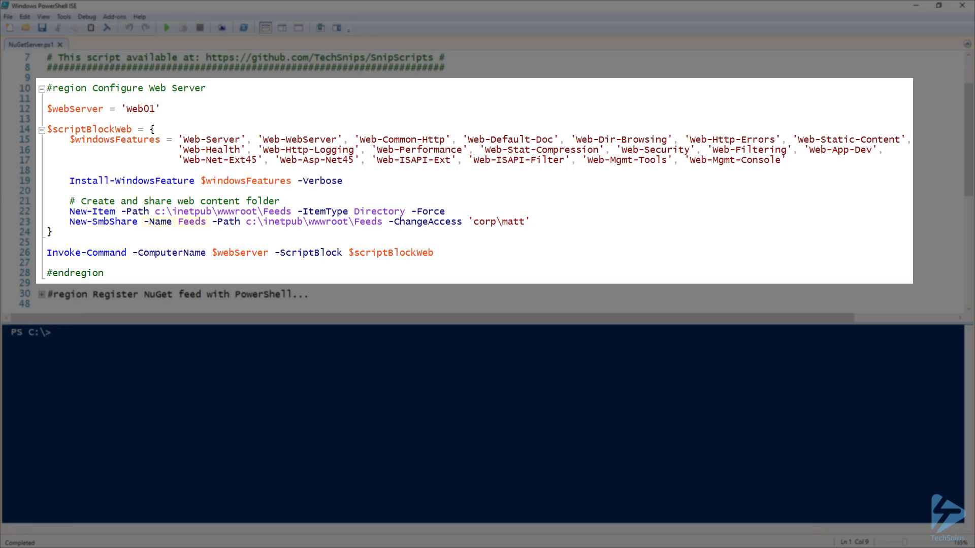
left_click_drag(211, 221, 383, 222)
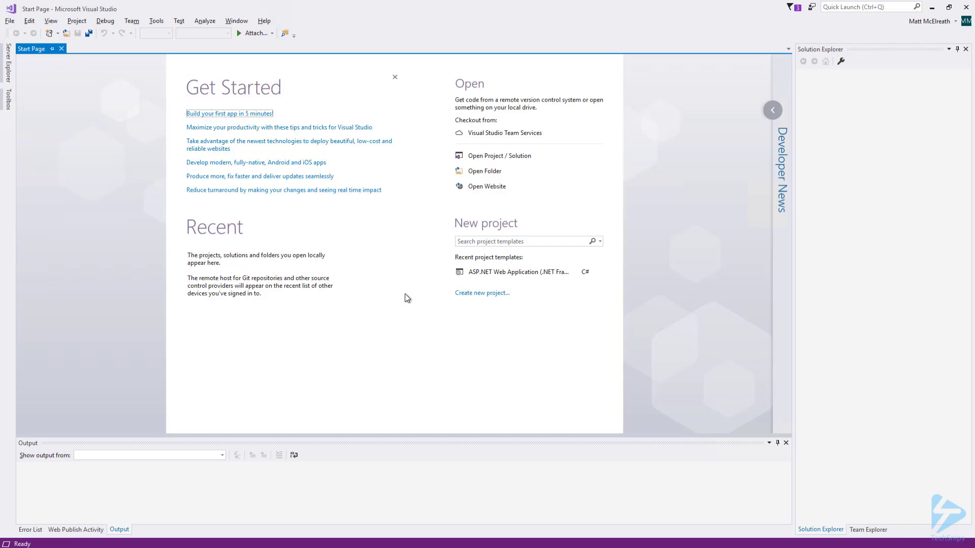
- Create a C# ASP.NET Web Application (.NET Framework) named NuGetServer from the Empty template
left_click(9, 21)
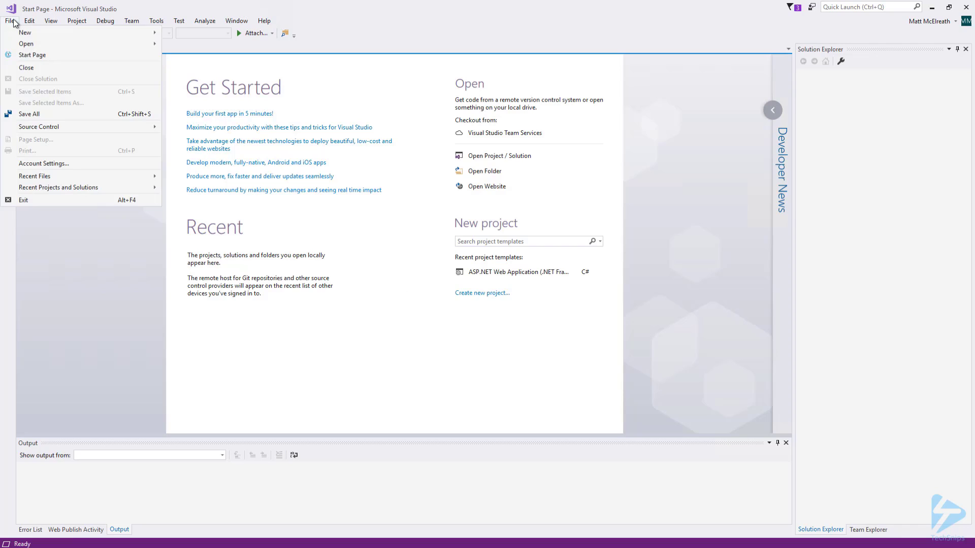
mouse_move(31, 33)
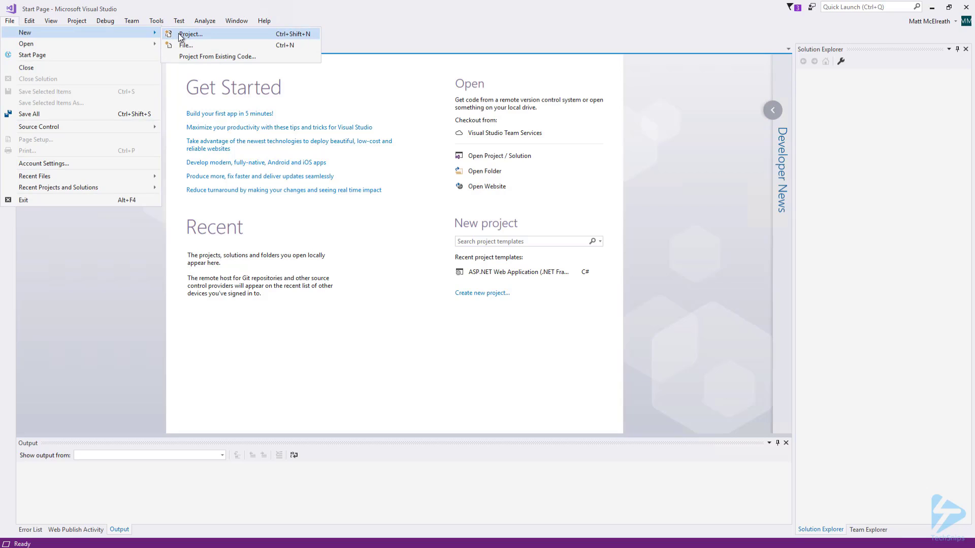
left_click(189, 34)
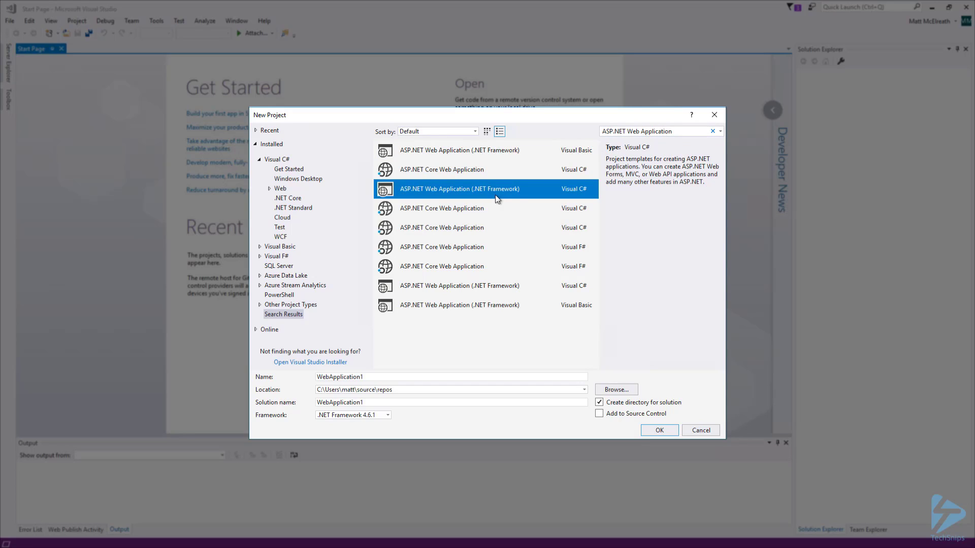
type("NuGetServer")
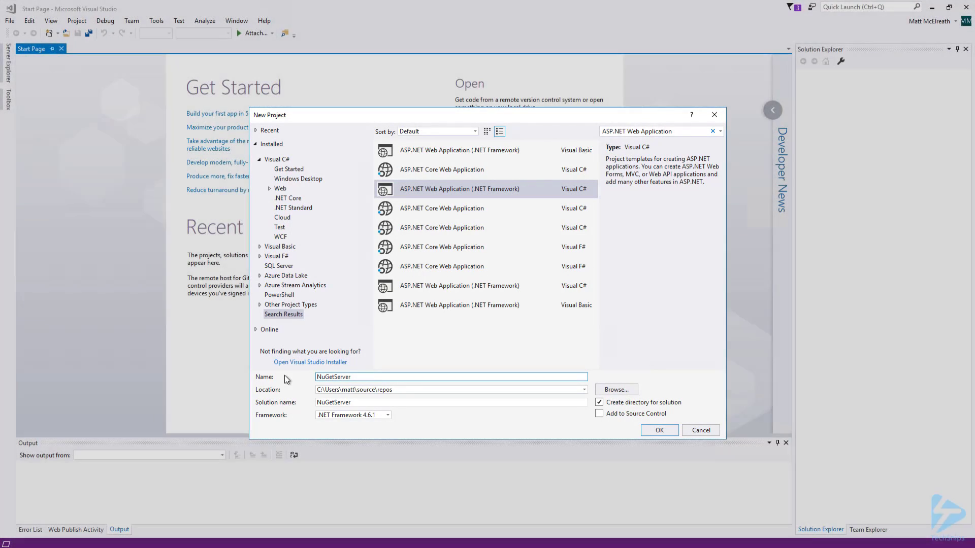
left_click(387, 415)
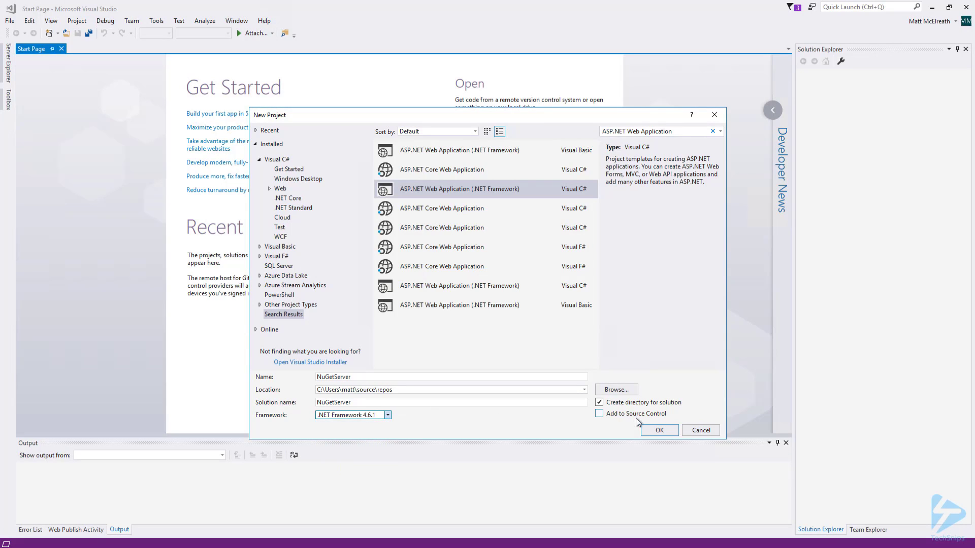
left_click(659, 430)
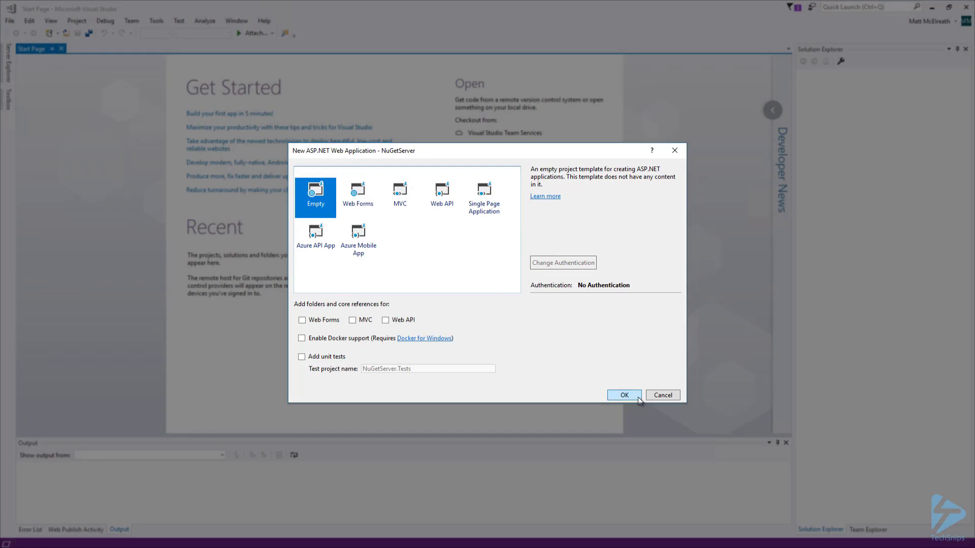
left_click(624, 395)
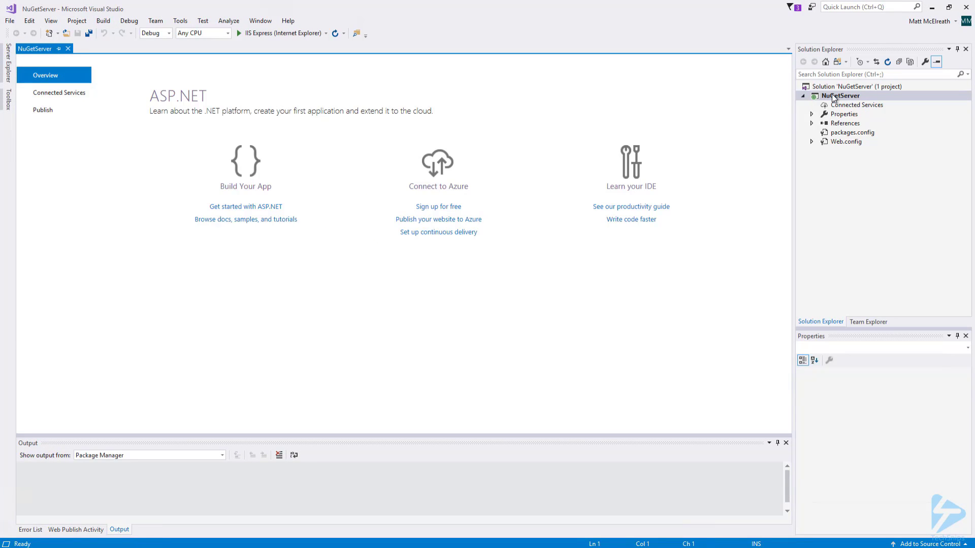
- Find NuGet.Server in Manage NuGet Packages and install it, accepting the changes and license
right_click(839, 96)
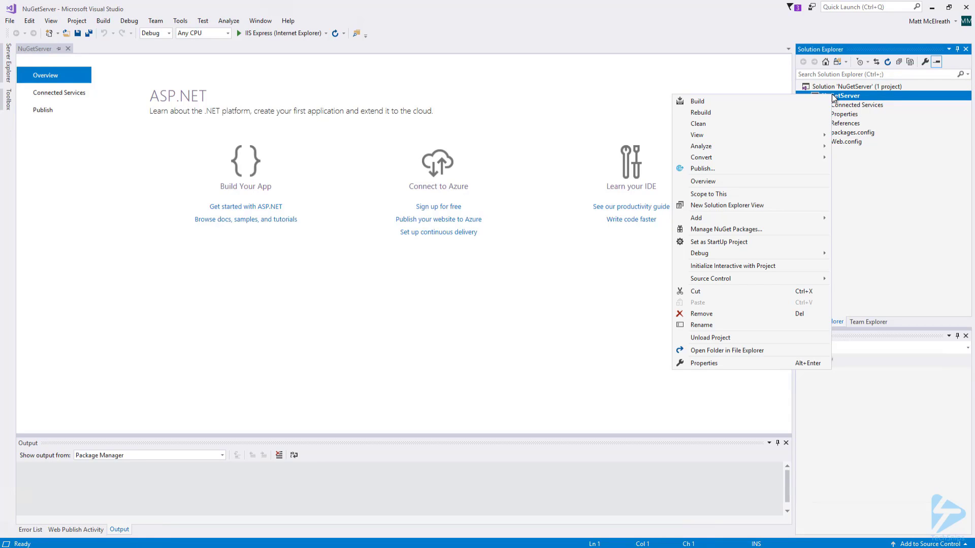
left_click(726, 229)
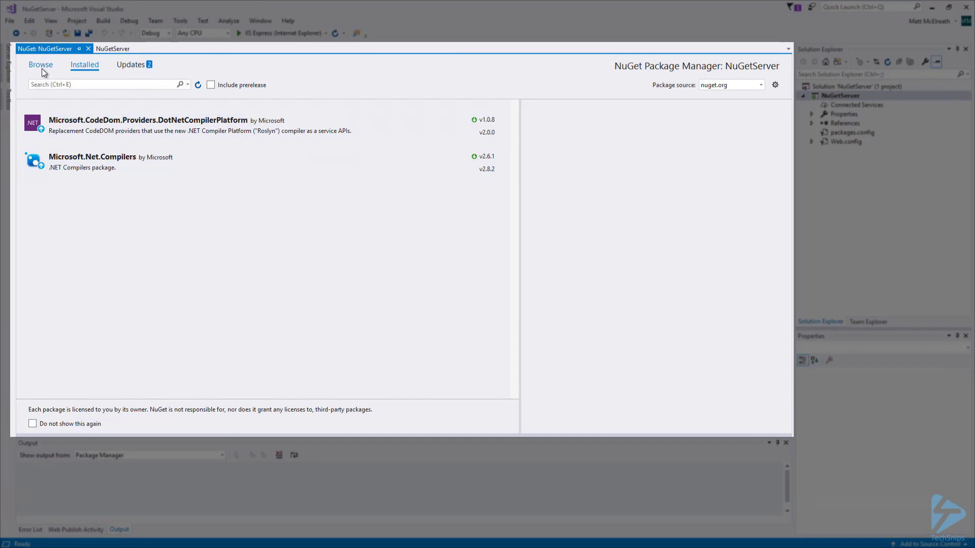
type("nuget.server")
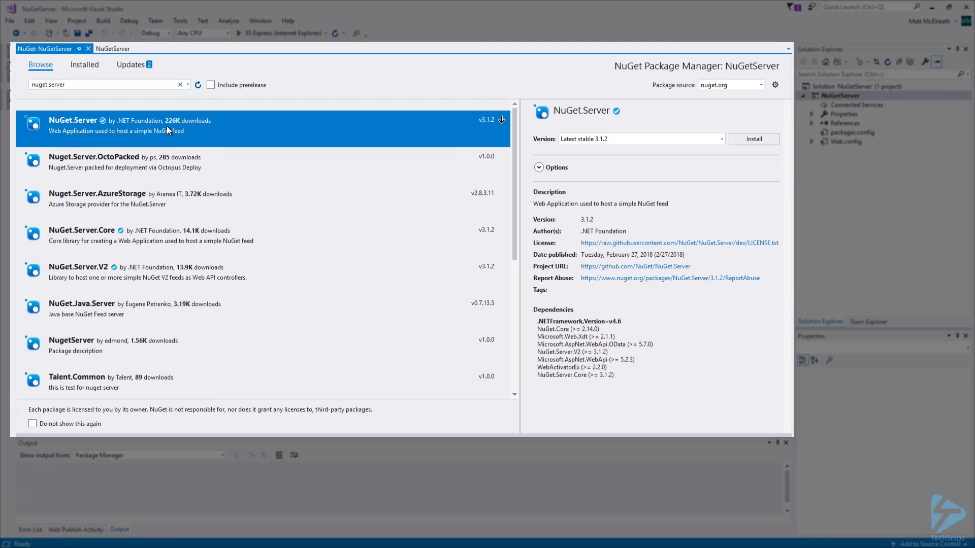
mouse_move(308, 131)
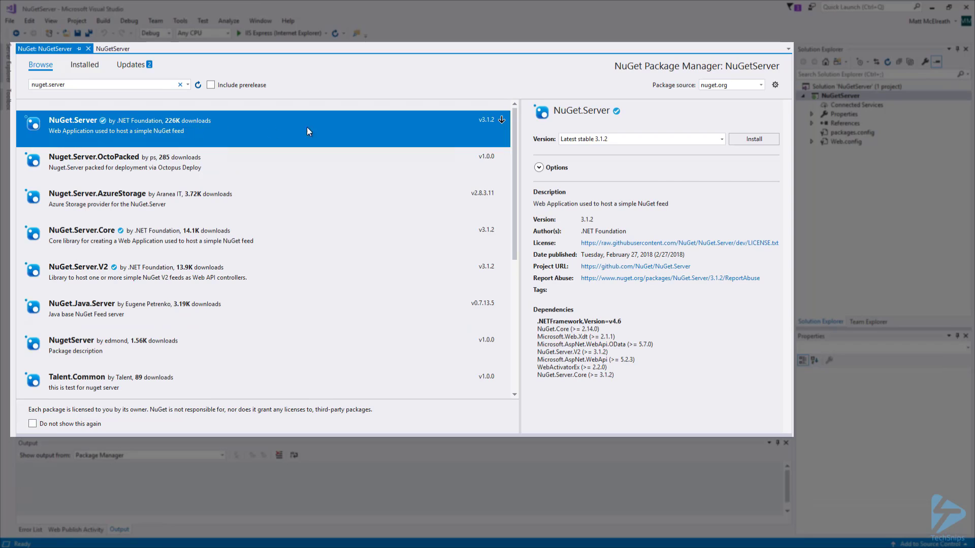
left_click(754, 139)
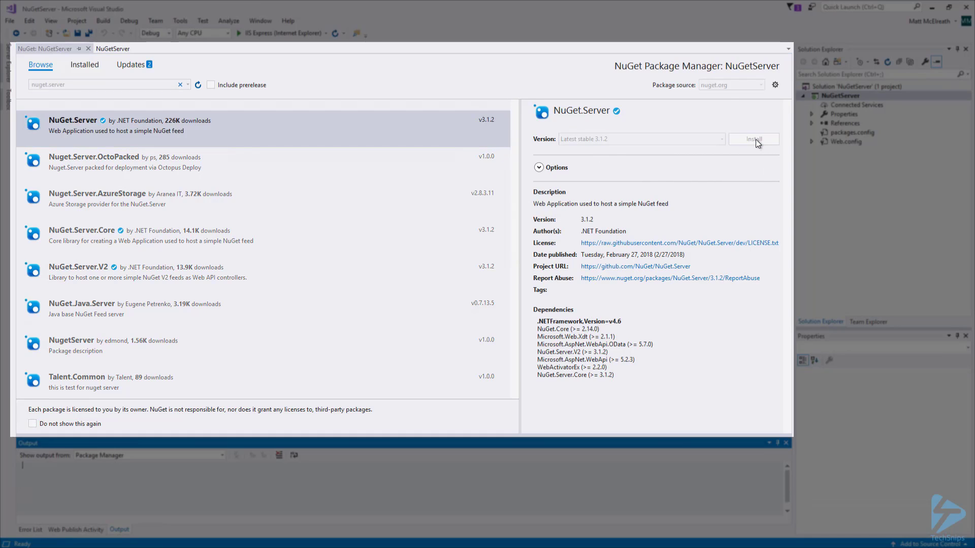
left_click(753, 139)
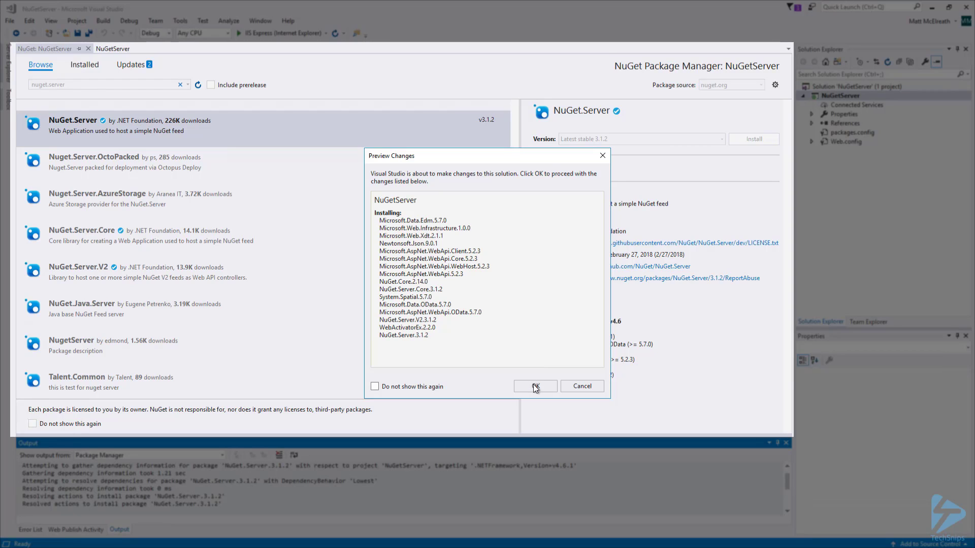
left_click(535, 386)
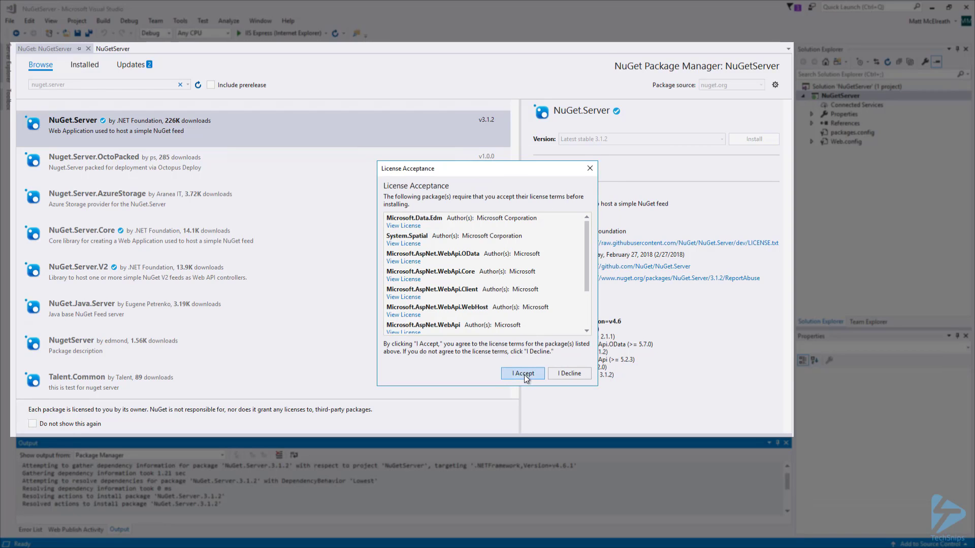
left_click(522, 373)
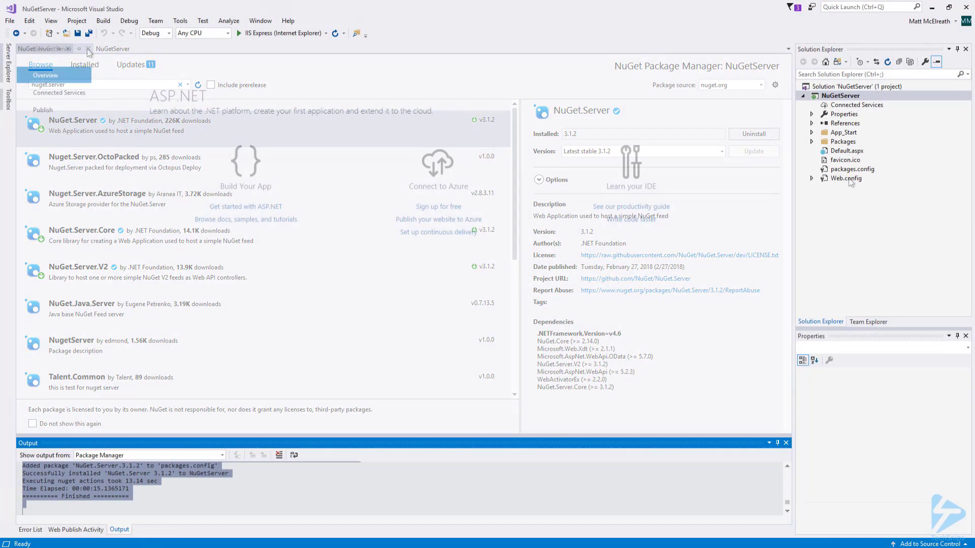
- Close the NuGet Package Manager and open NuGetServer's Web.config from Solution Explorer
left_click(85, 48)
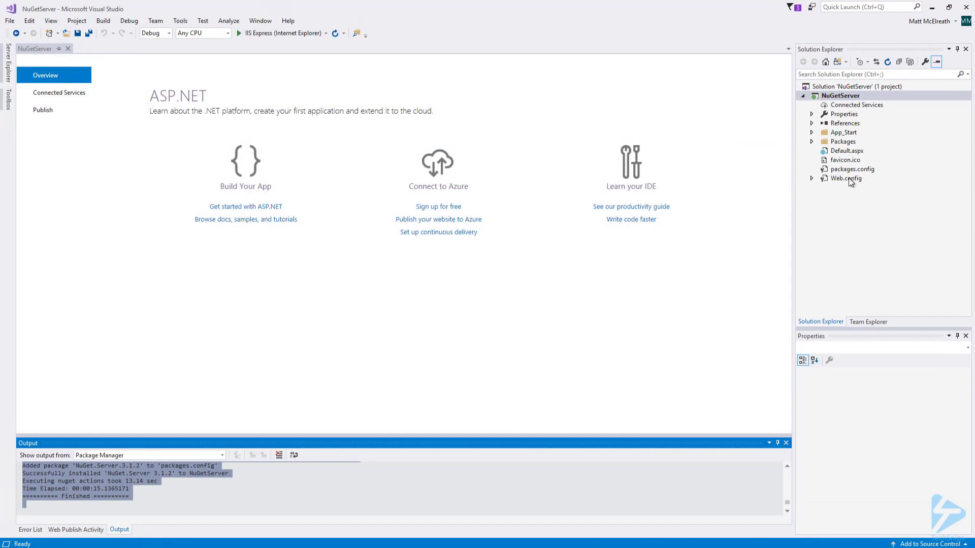
double_click(845, 178)
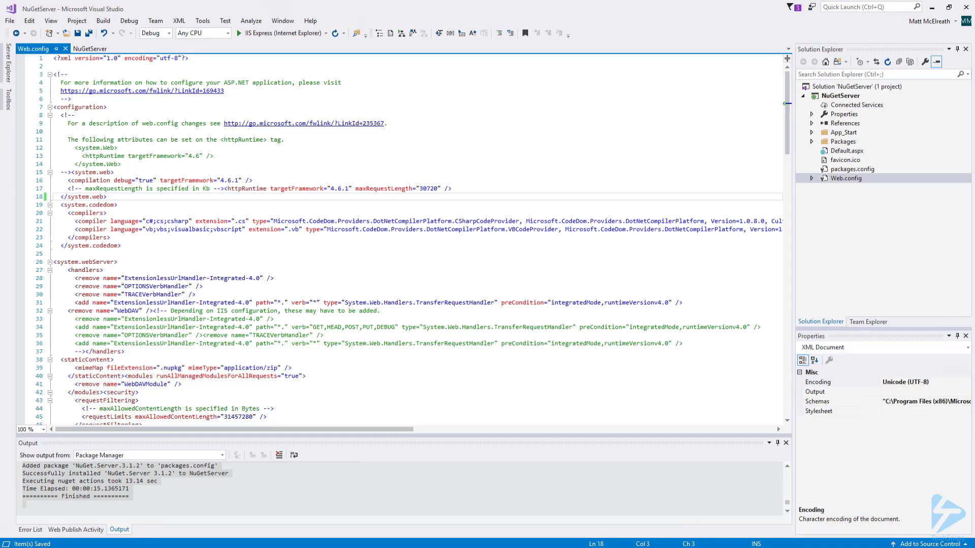
- Add the existing file TestModule.1.0.nupkg to the Packages folder
right_click(843, 142)
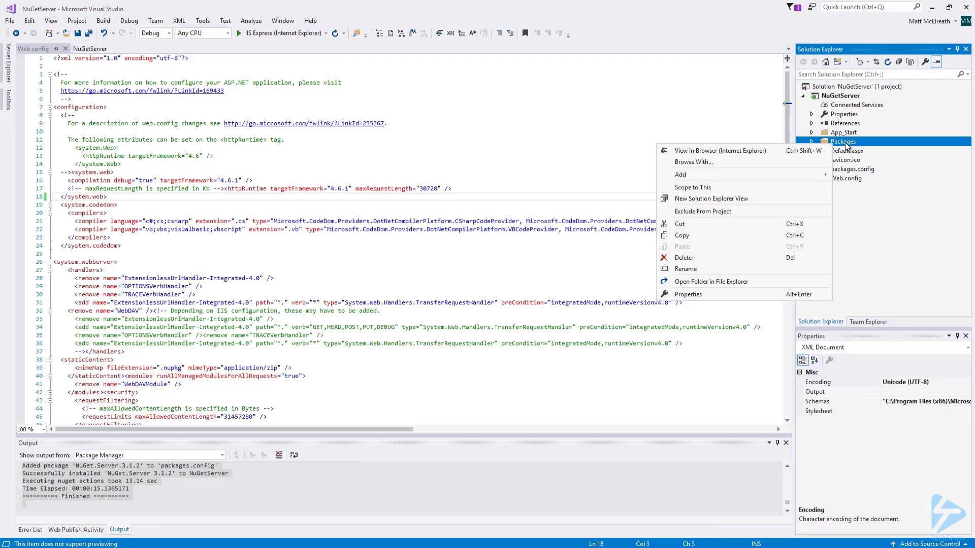
mouse_move(770, 179)
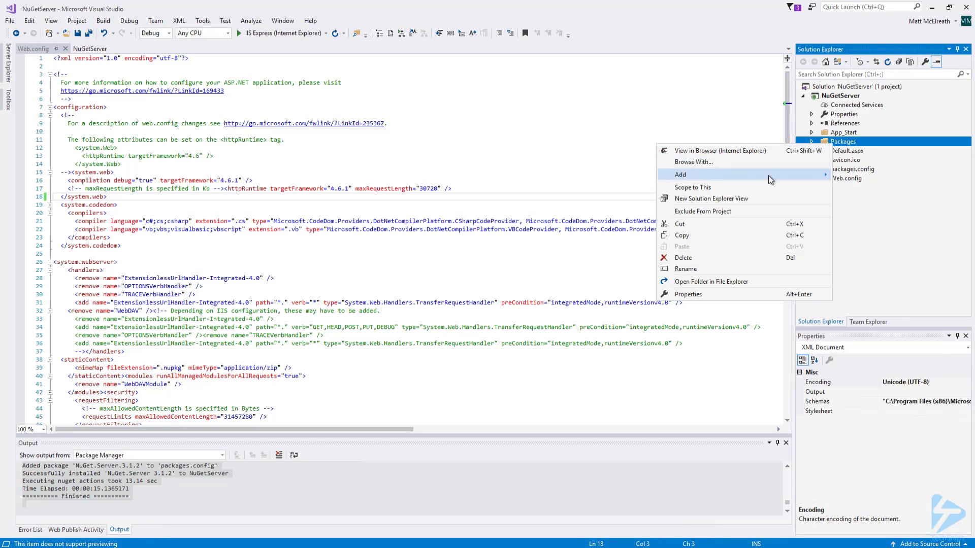
mouse_move(679, 174)
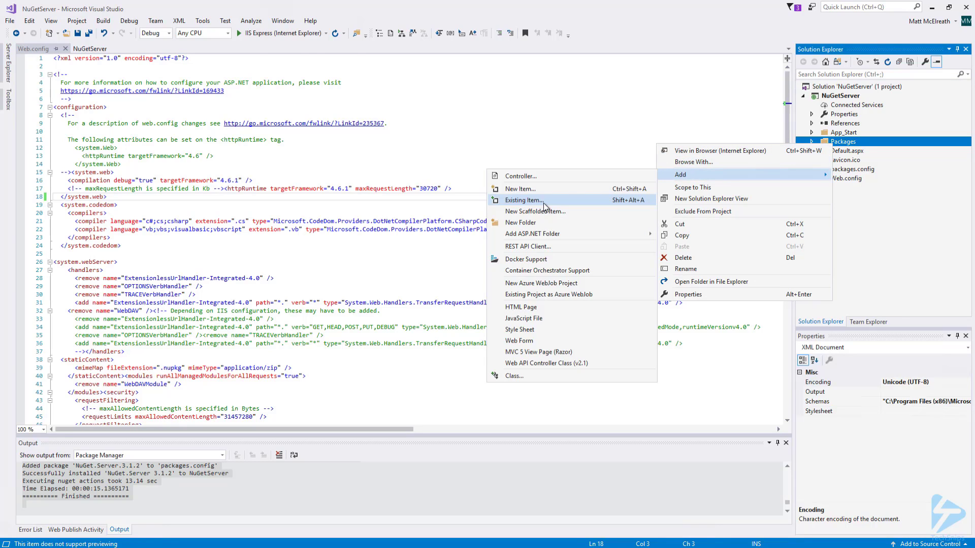
left_click(524, 200)
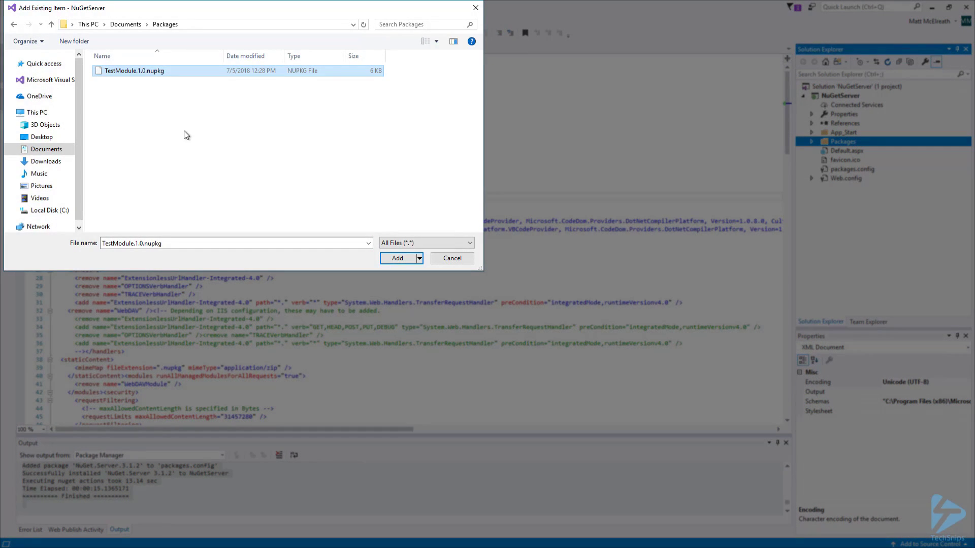
left_click(398, 257)
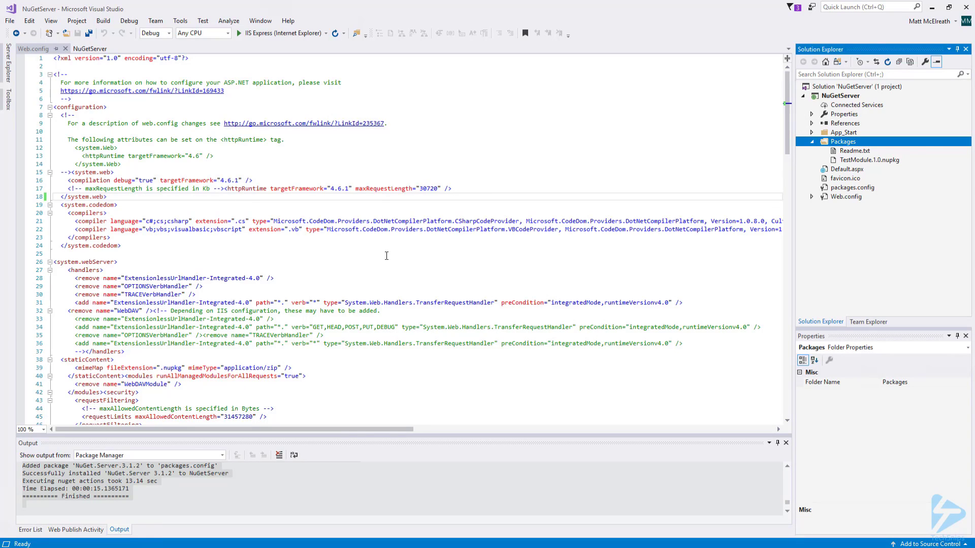
mouse_move(851, 173)
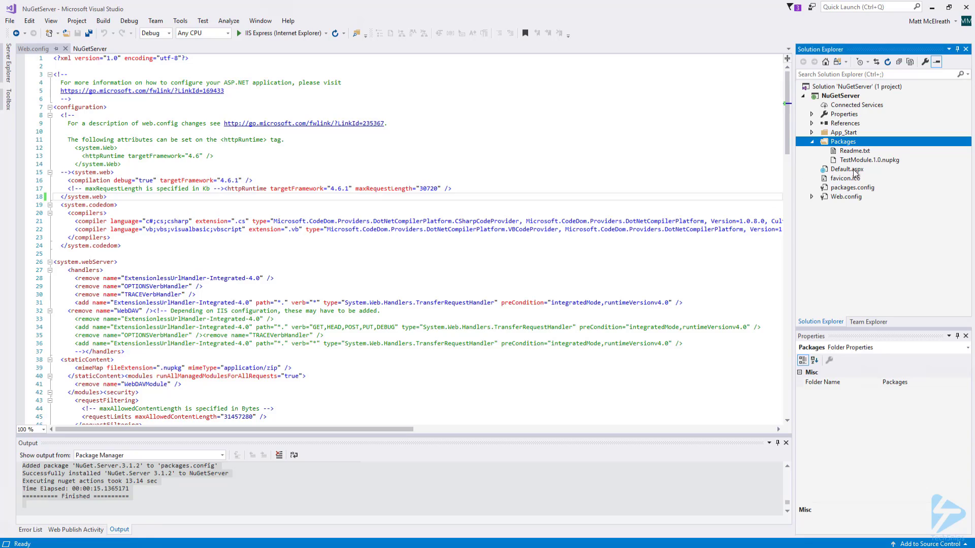
- Set TestModule.1.0.nupkg's Copy to Output Directory property to Copy always
right_click(870, 160)
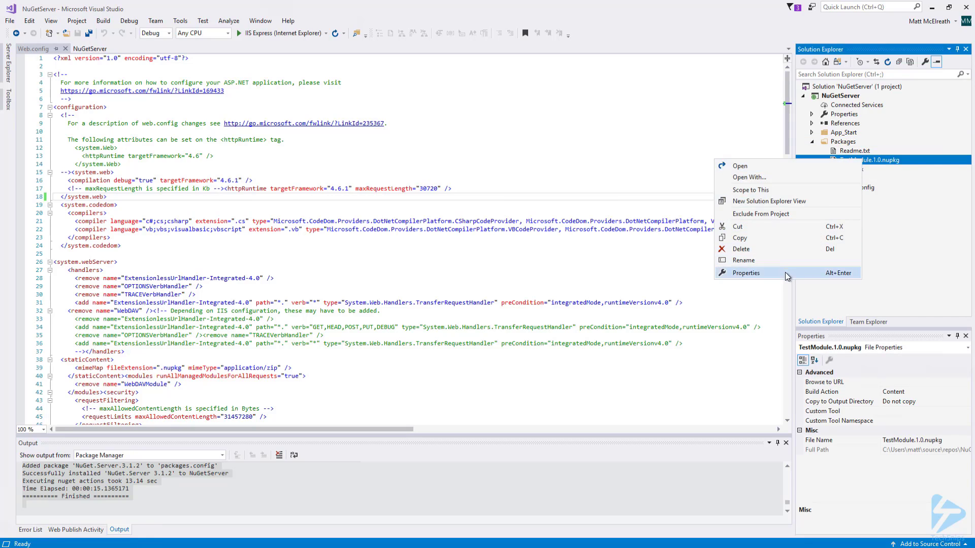
left_click(746, 273)
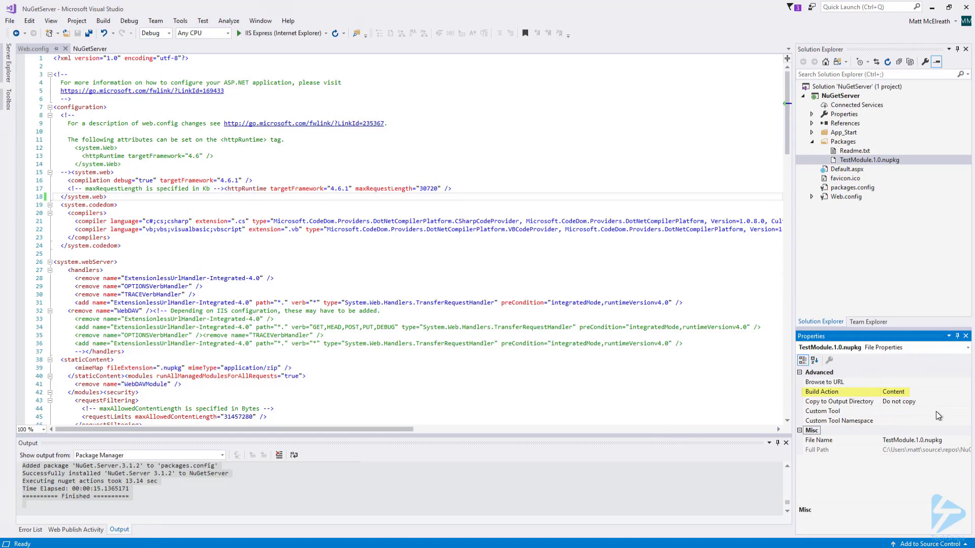
left_click(963, 401)
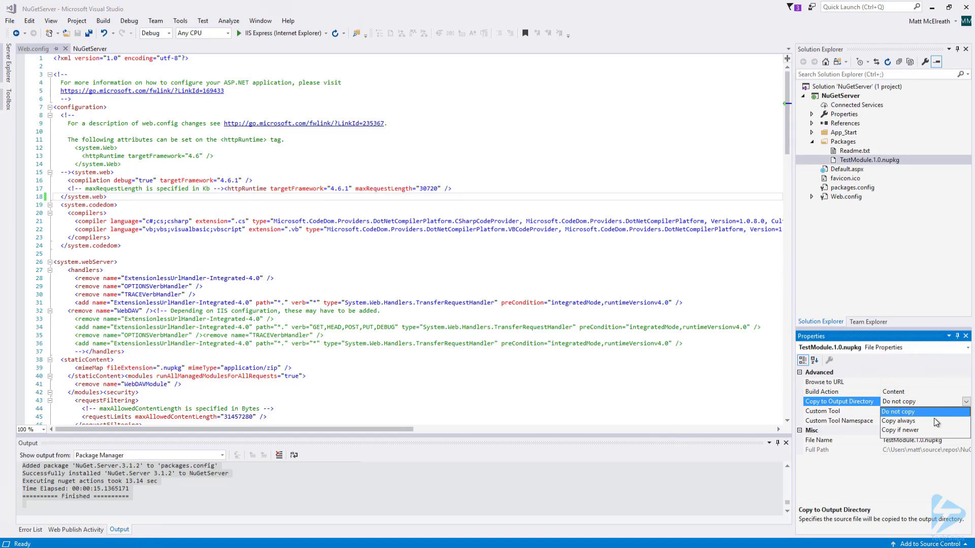
mouse_move(913, 427)
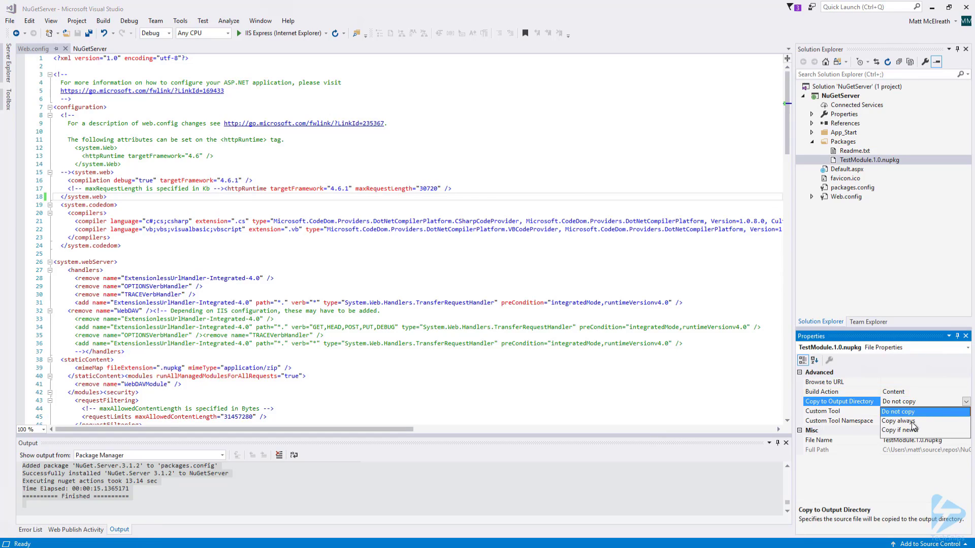
left_click(897, 421)
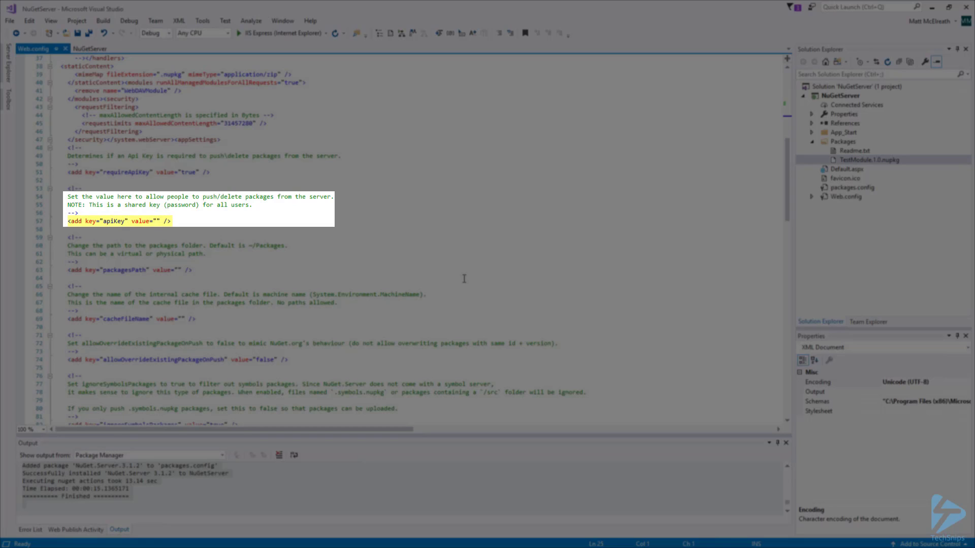
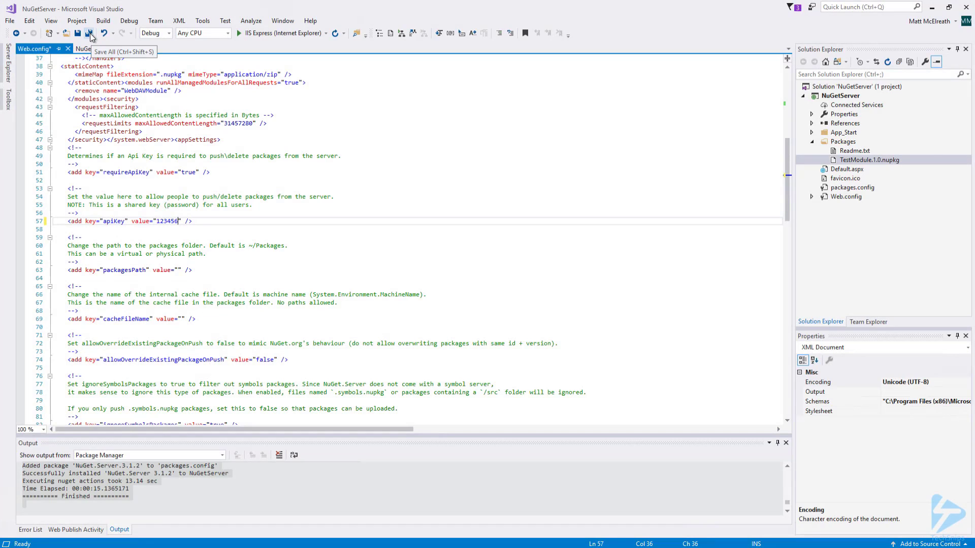
left_click(90, 33)
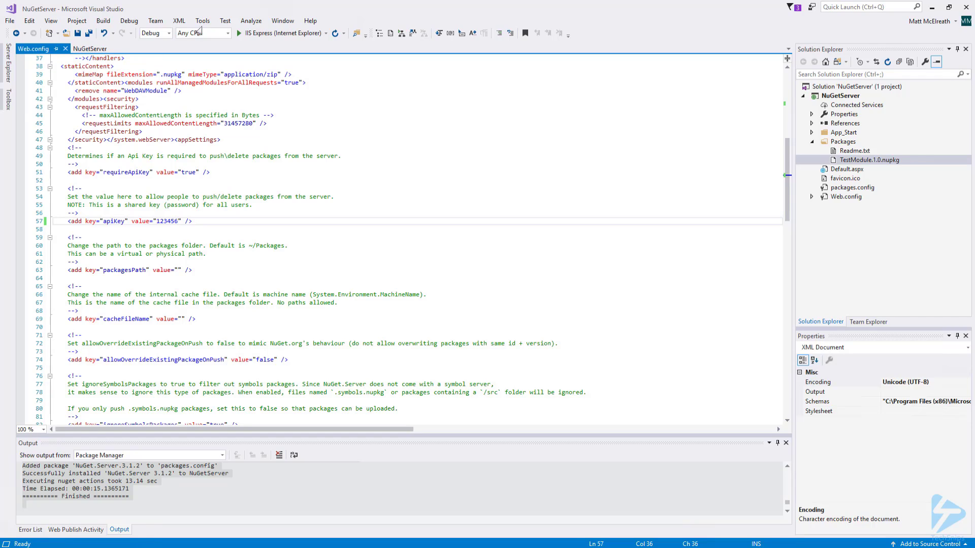
- Run NuGetServer without debugging and follow the 'here' link to see TestModule listed
left_click(327, 33)
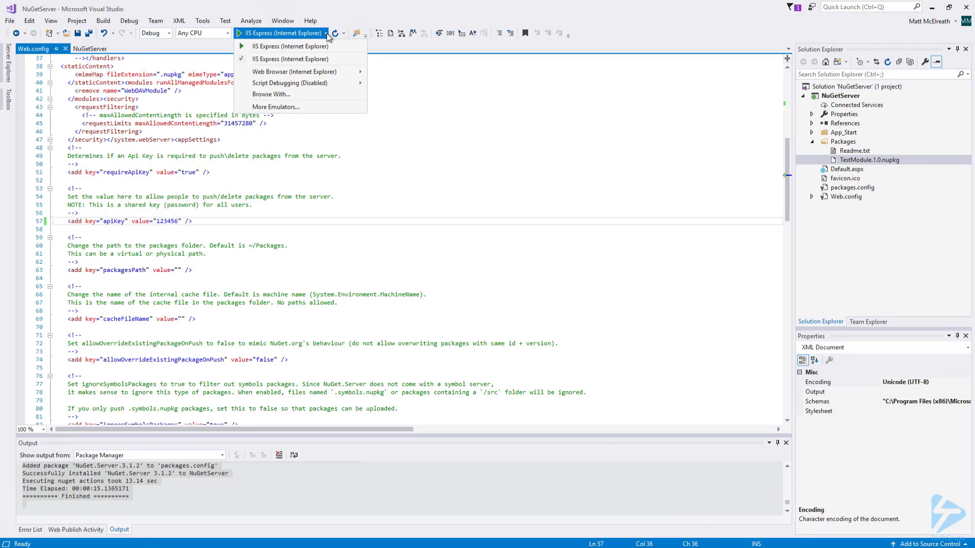
mouse_move(313, 72)
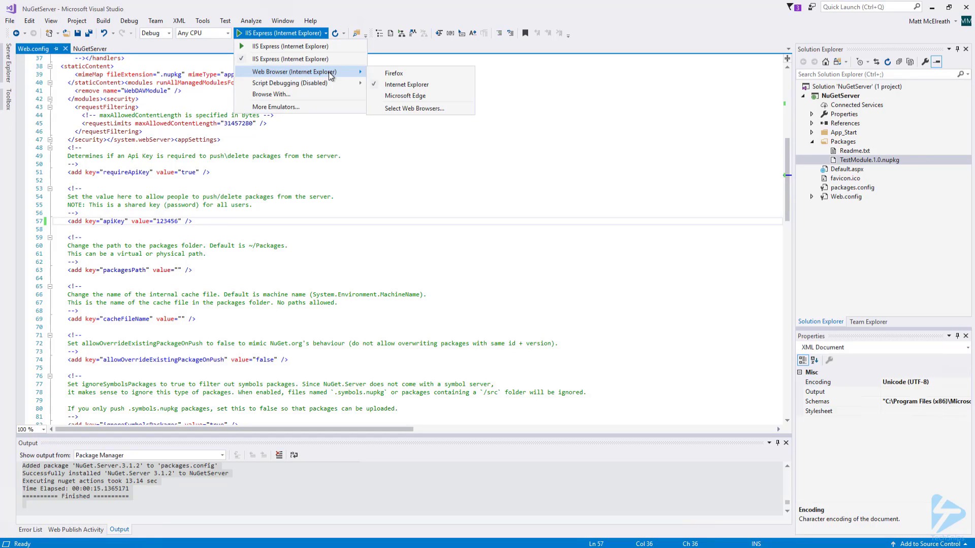
left_click(393, 83)
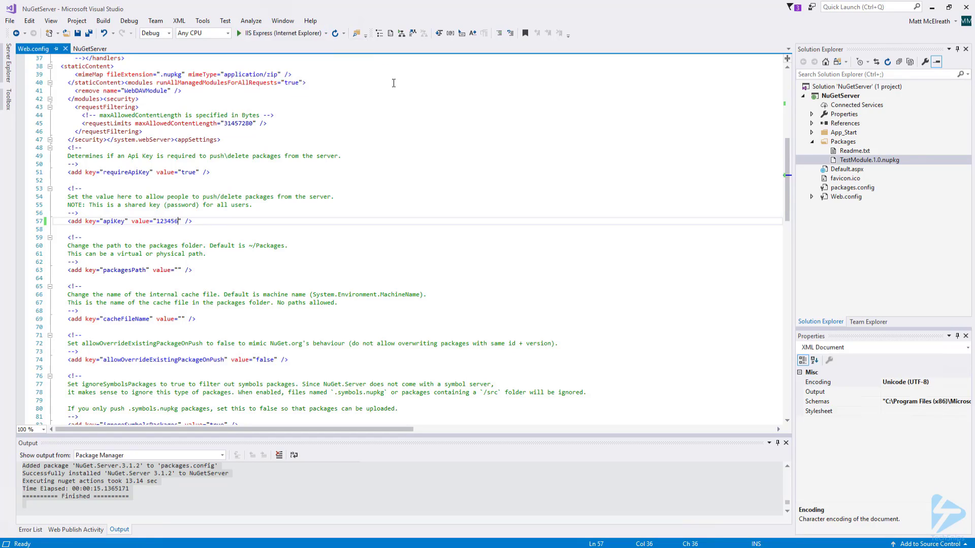
left_click(129, 21)
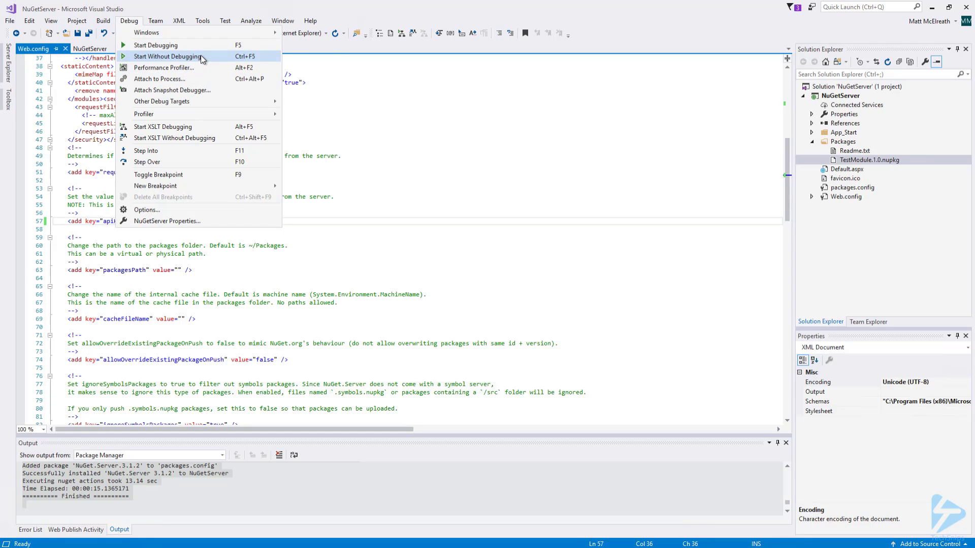
left_click(172, 56)
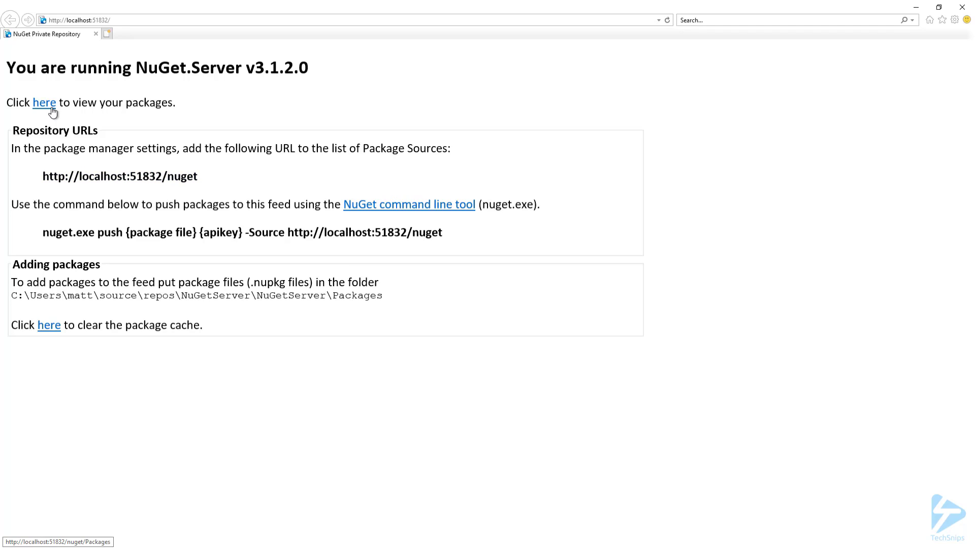
left_click(43, 102)
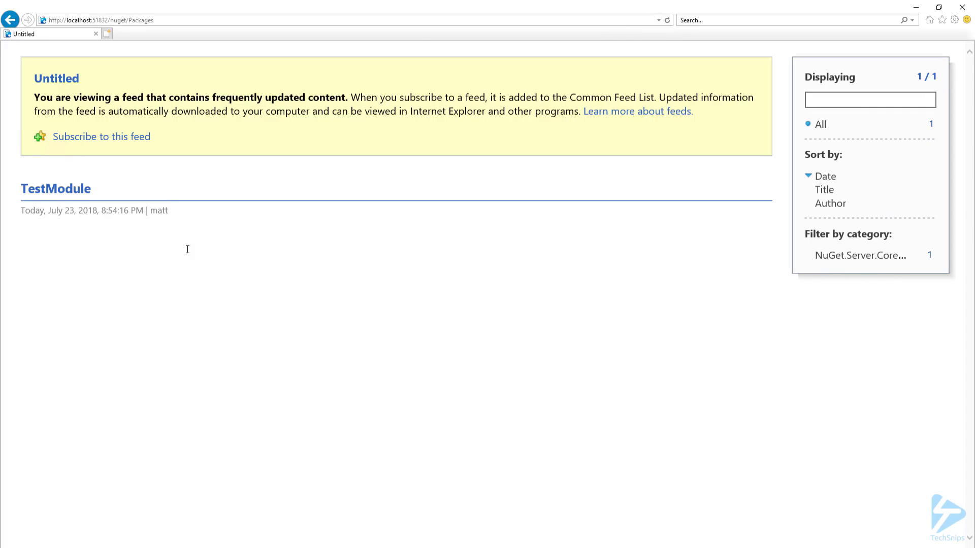
left_click(117, 19)
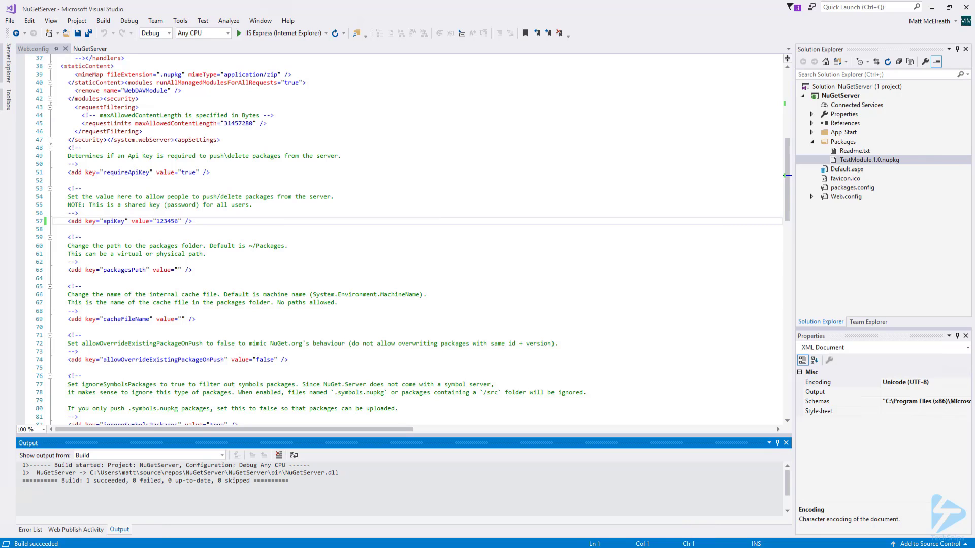
- Open the Packages folder in File Explorer, inspect the TestModule folder, then close Explorer
right_click(844, 141)
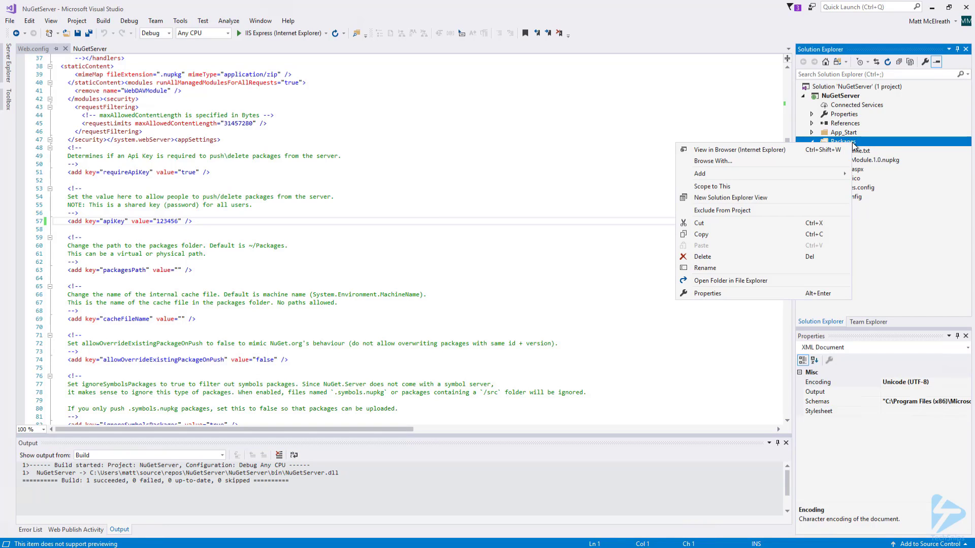
mouse_move(730, 281)
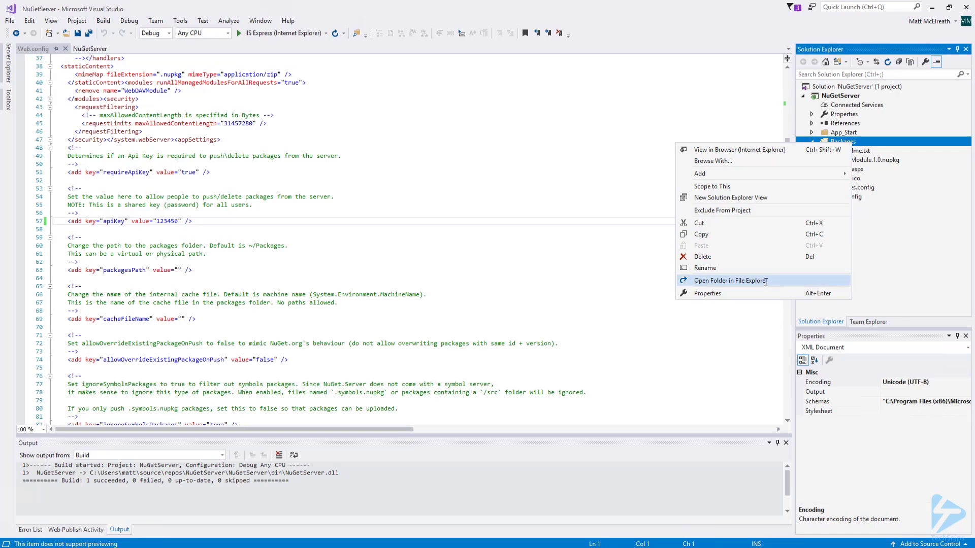
left_click(730, 281)
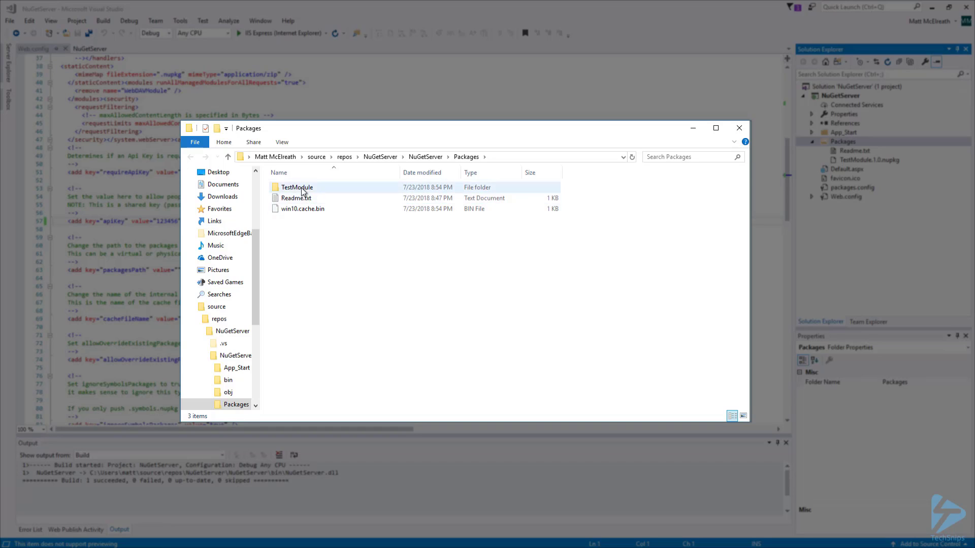
left_click(297, 188)
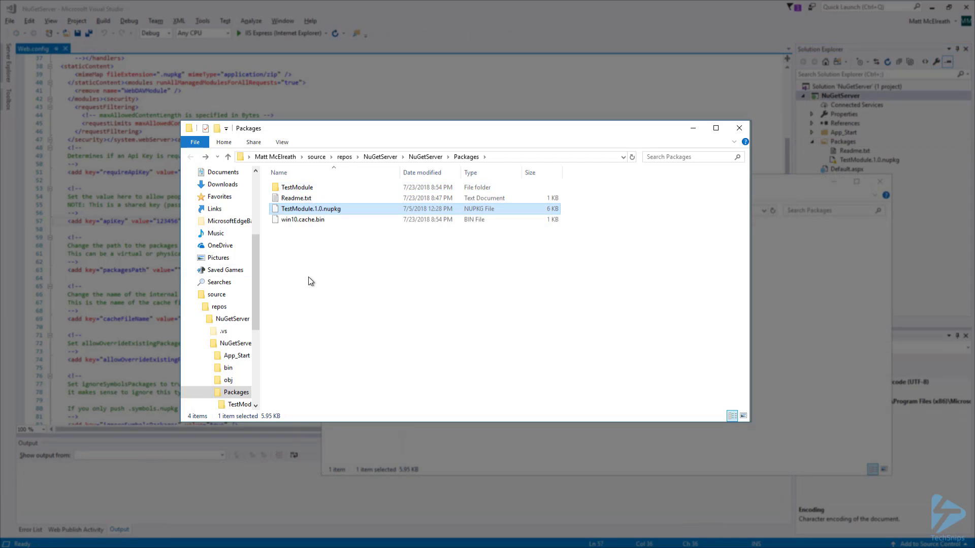
left_click(297, 187)
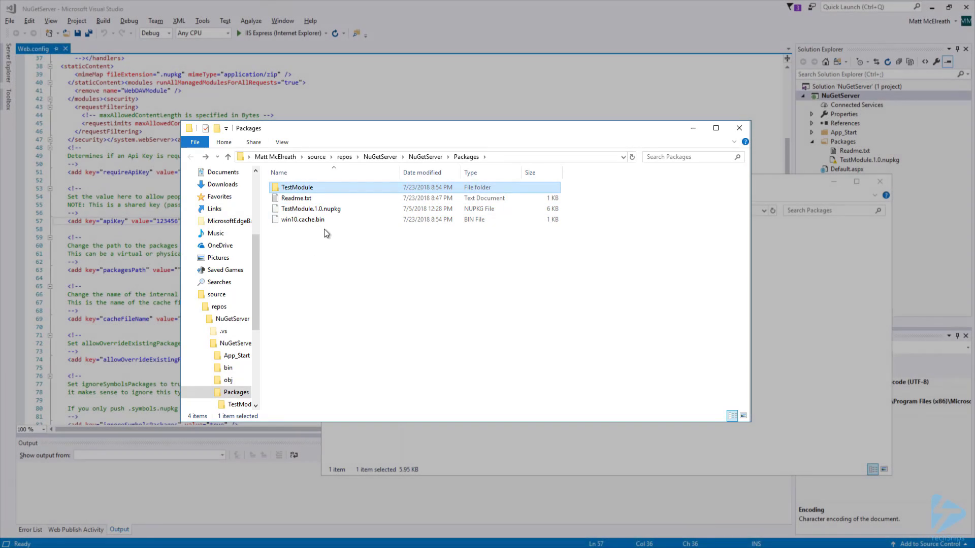
left_click(738, 128)
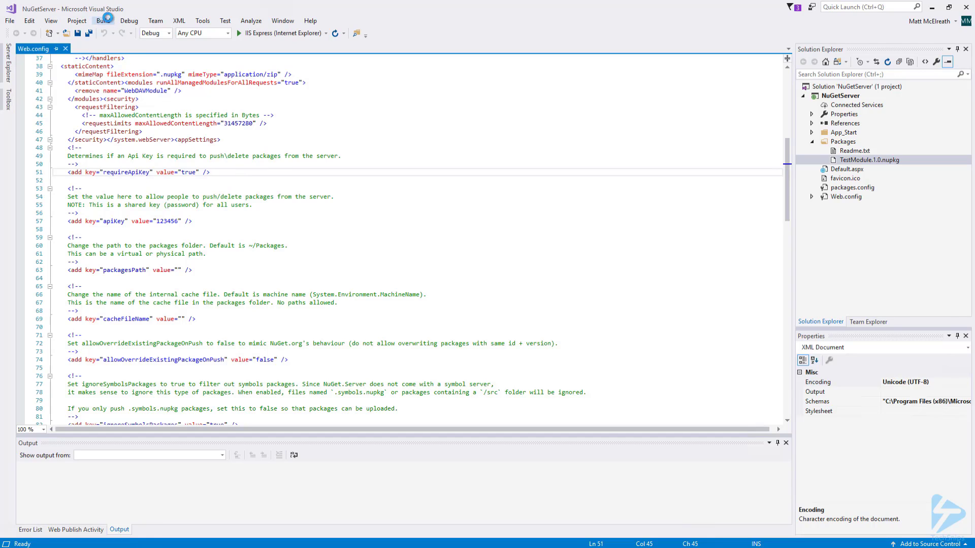
- Publish NuGetServer with a Folder target of \\Web01\Feeds
left_click(103, 20)
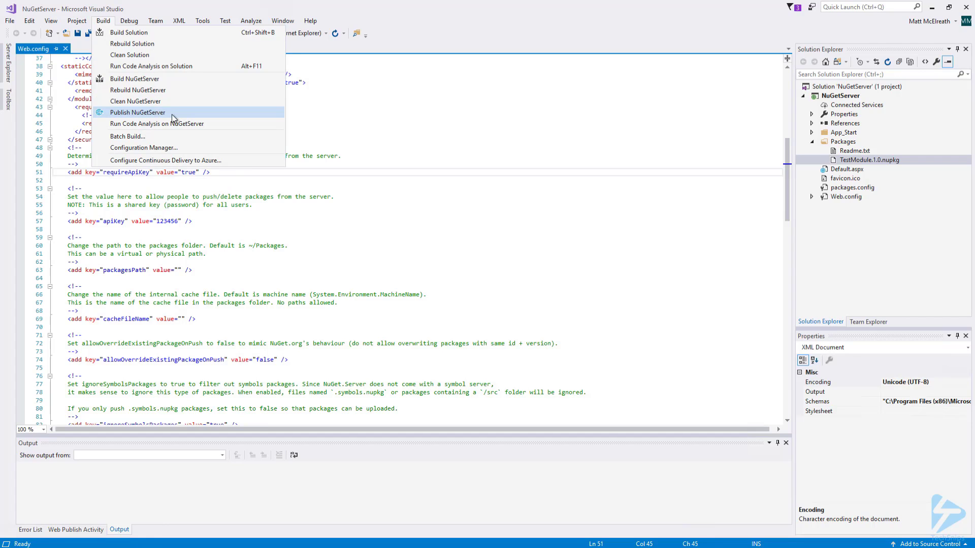
left_click(137, 112)
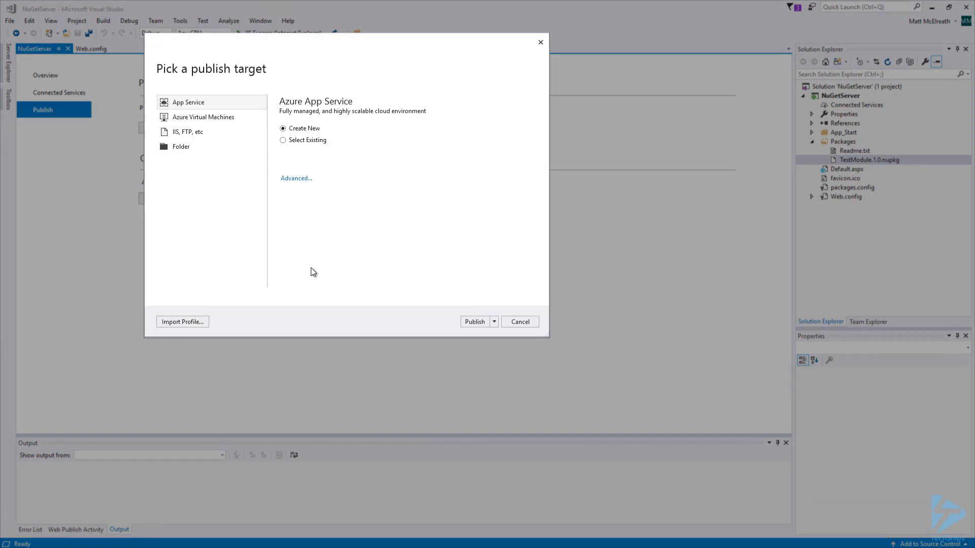
left_click(181, 146)
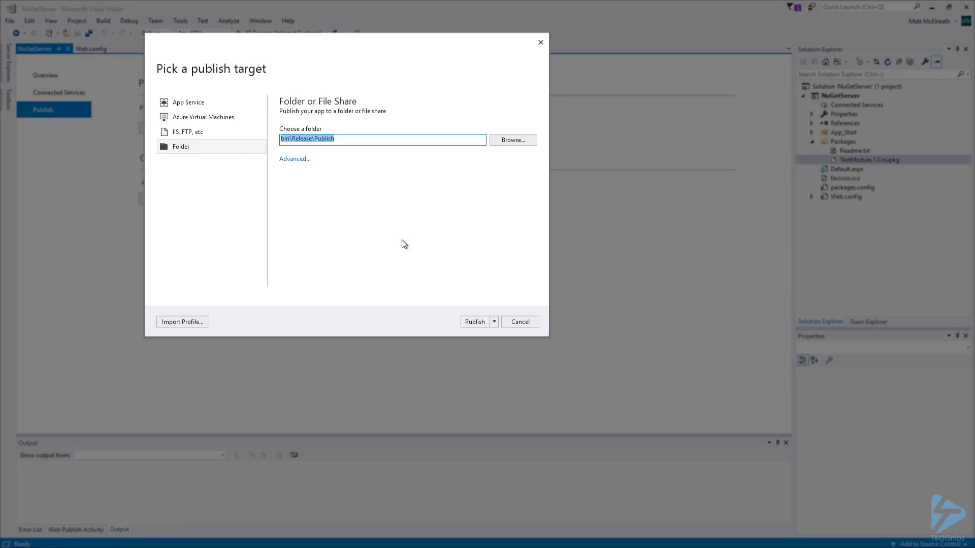
type("\\\\Web01\\Feeds")
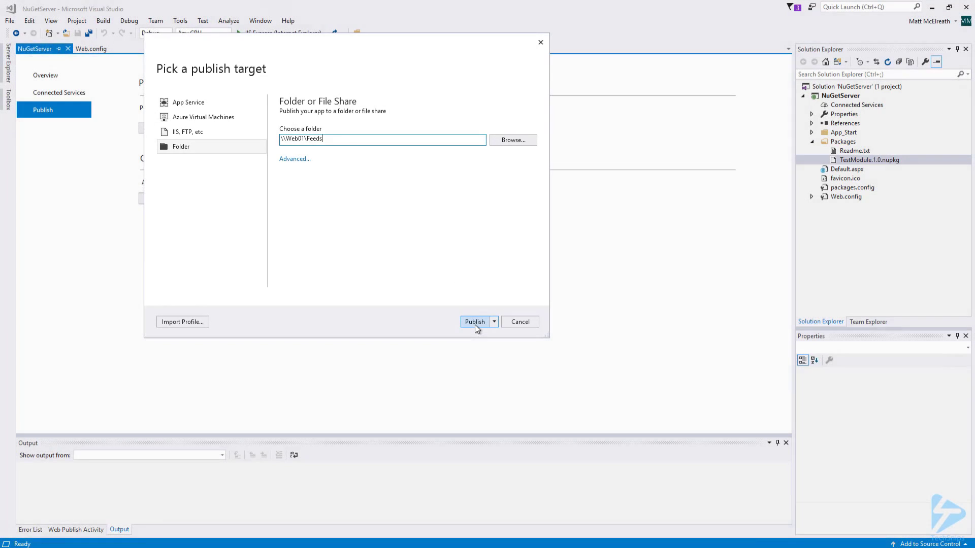
left_click(474, 322)
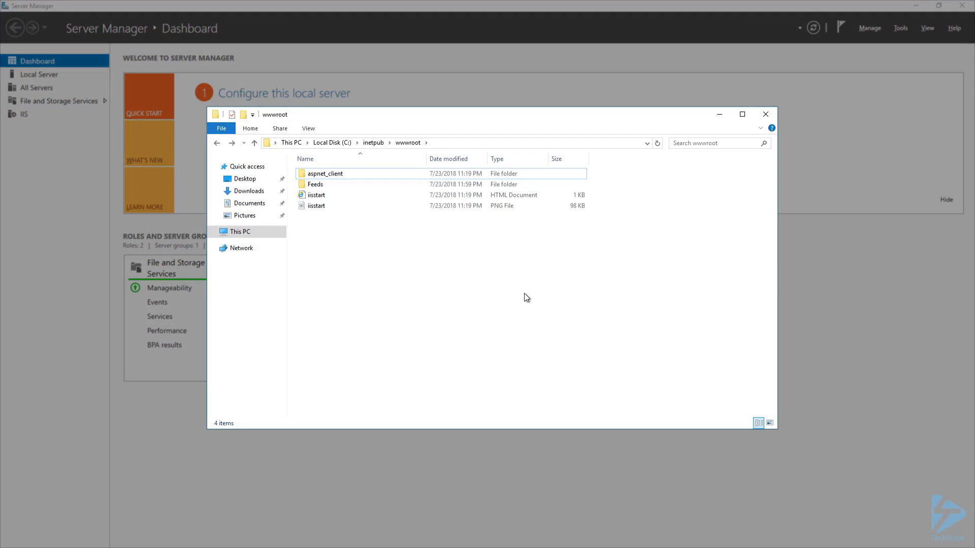
- Open the Feeds folder in C:\inetpub\wwwroot to view bin, Packages, Default.aspx and Web.config
left_click(315, 184)
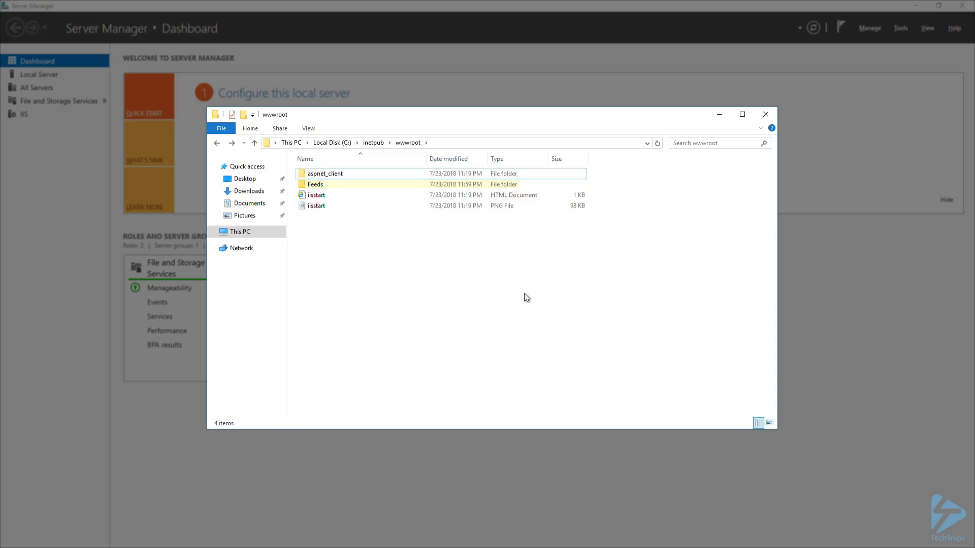
double_click(314, 184)
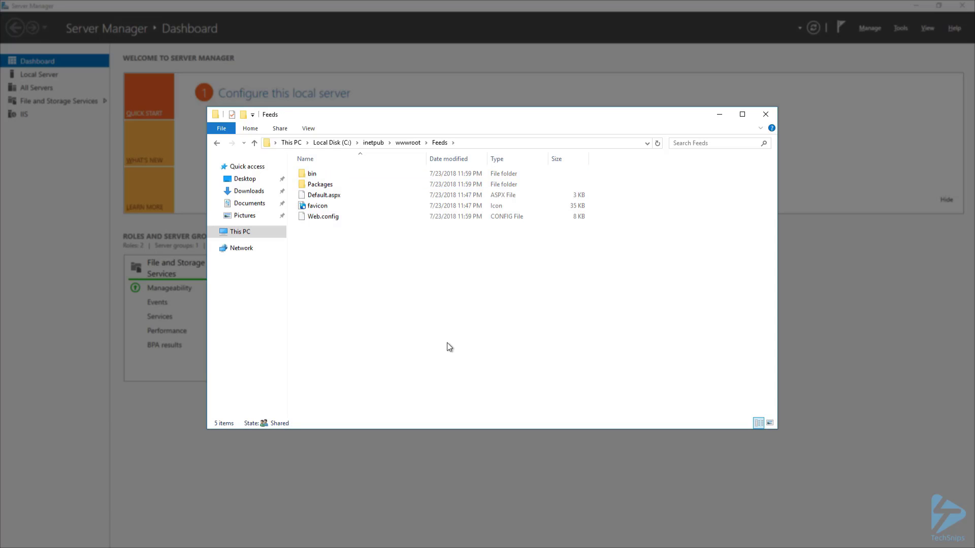
mouse_move(904, 35)
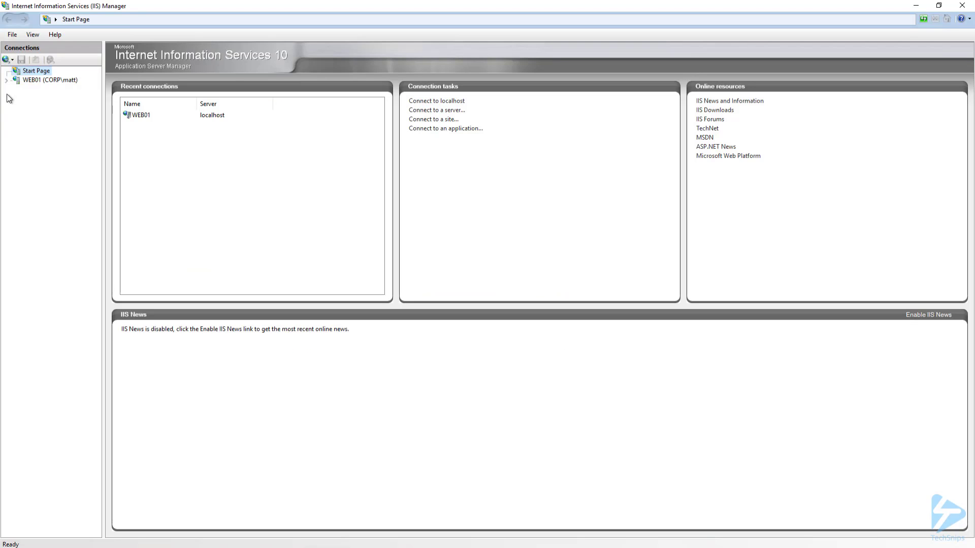
- Convert the Feeds folder under WEB01's Default Web Site into an application, then view Application Pools
left_click(38, 80)
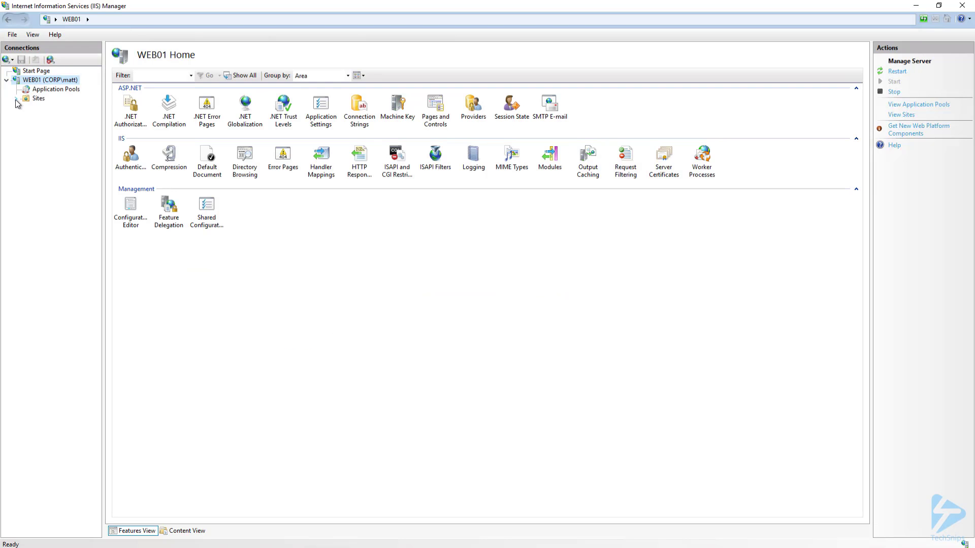
left_click(18, 99)
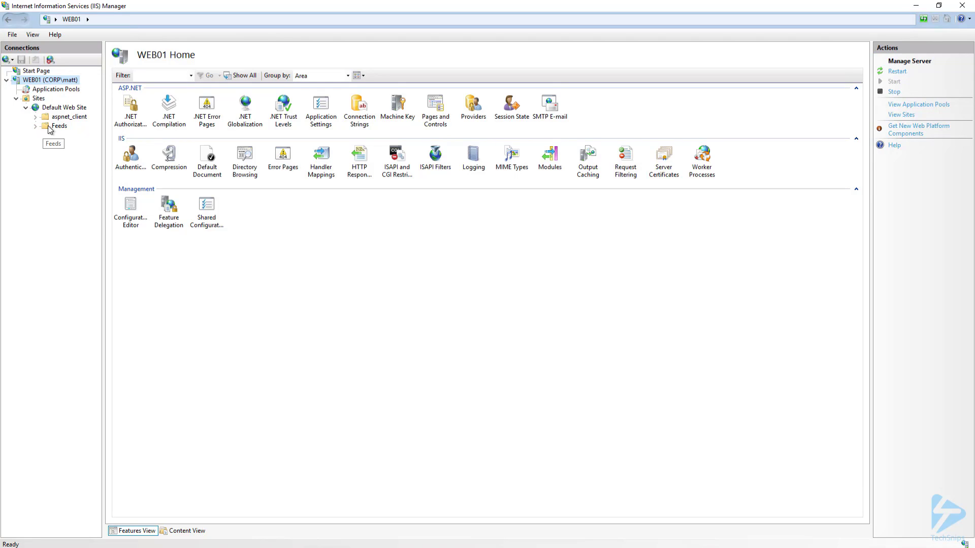
right_click(58, 126)
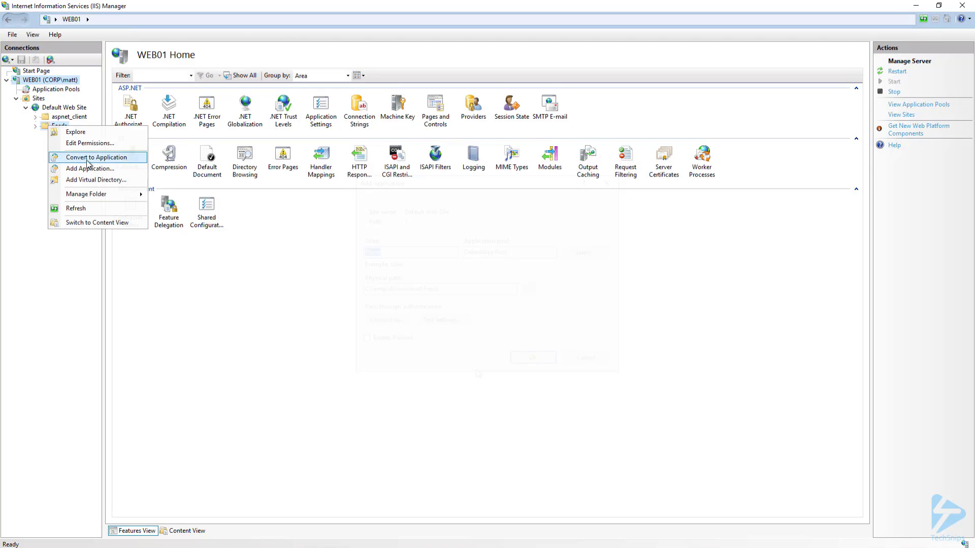
left_click(95, 157)
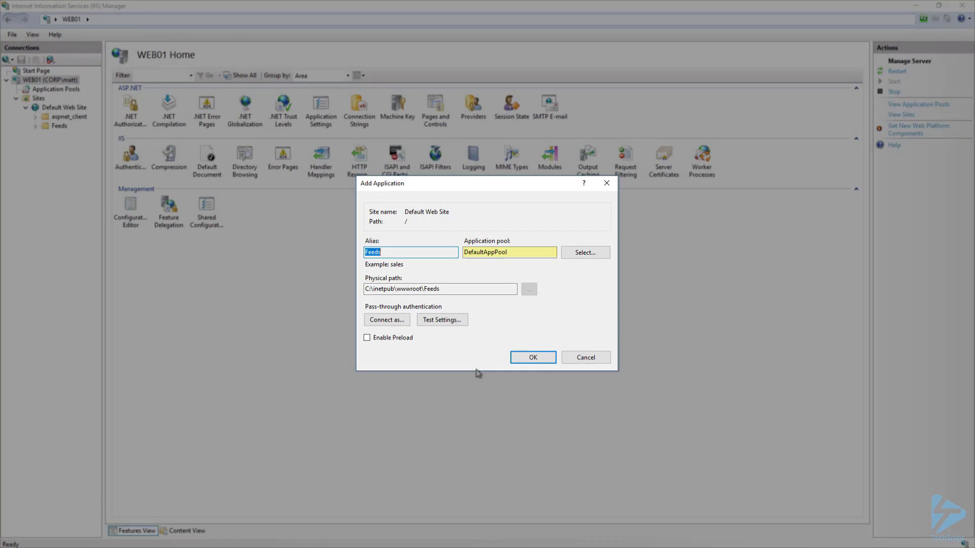
left_click(532, 357)
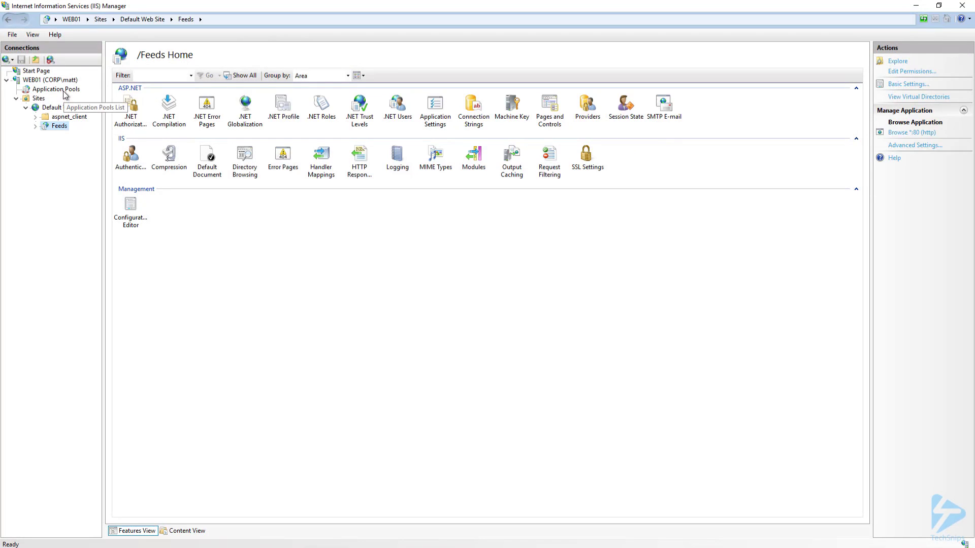
left_click(54, 89)
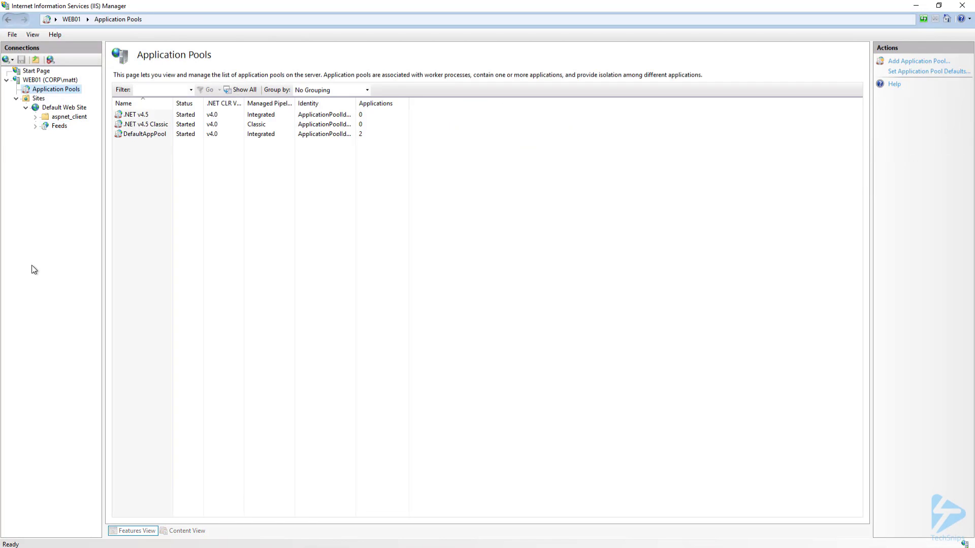
- Set DefaultAppPool's Identity to the LocalSystem built-in account in its Advanced Settings
right_click(143, 134)
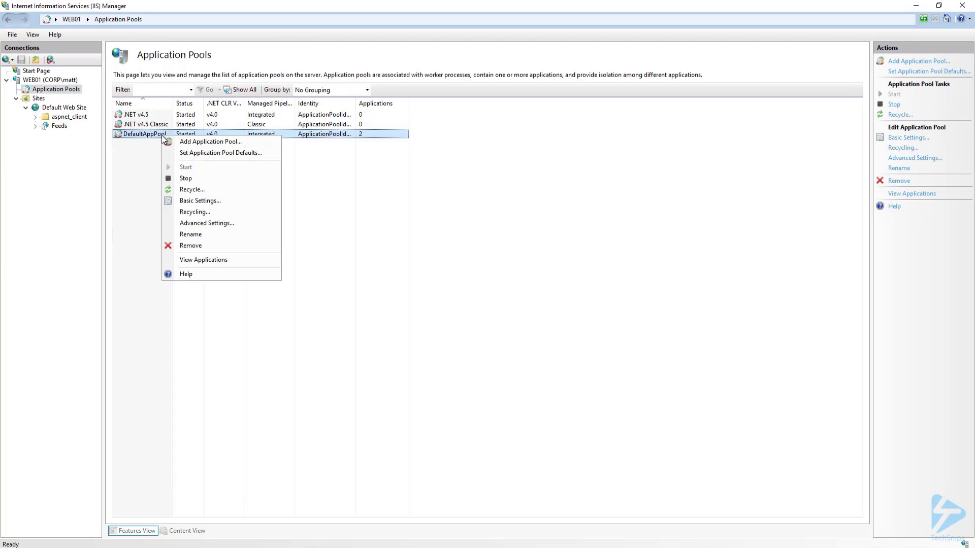
mouse_move(207, 223)
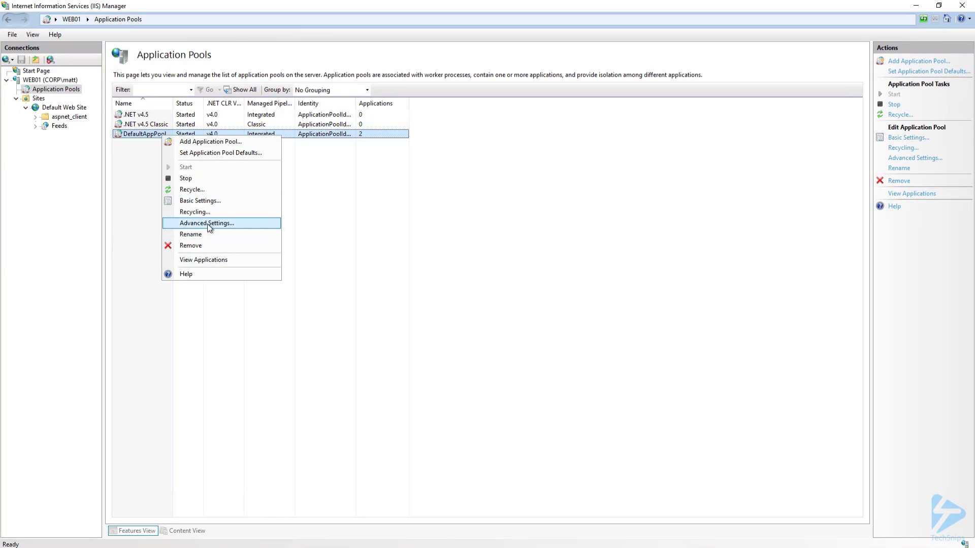
left_click(206, 223)
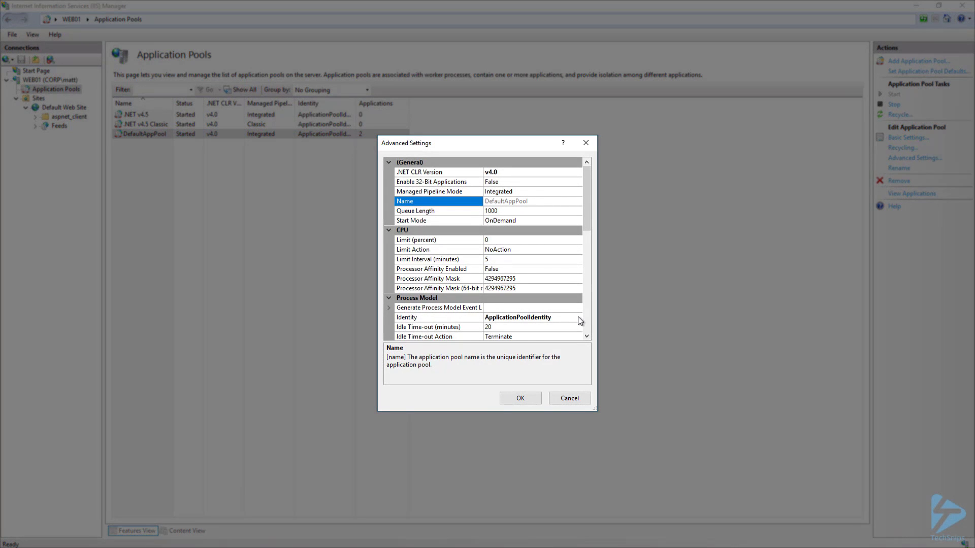
left_click(434, 317)
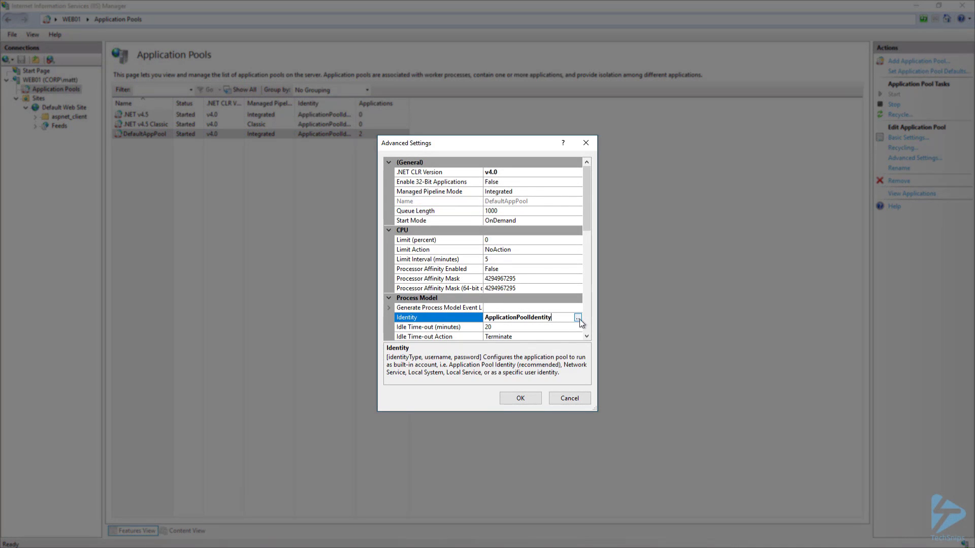
left_click(578, 317)
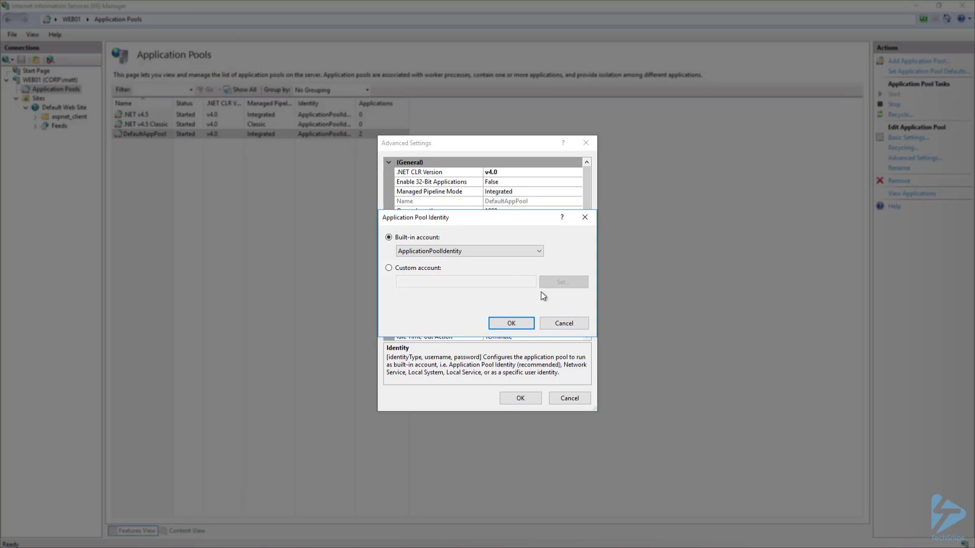
left_click(537, 250)
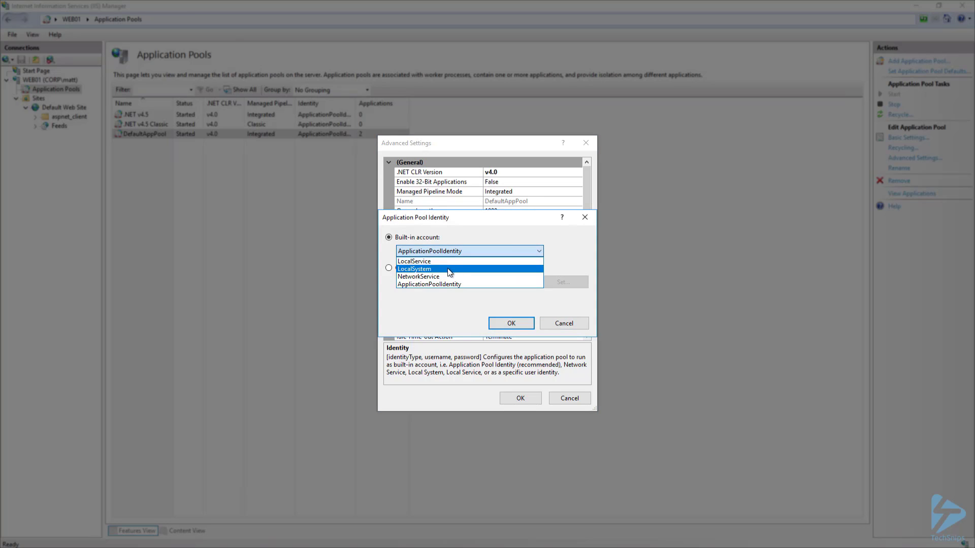
left_click(414, 268)
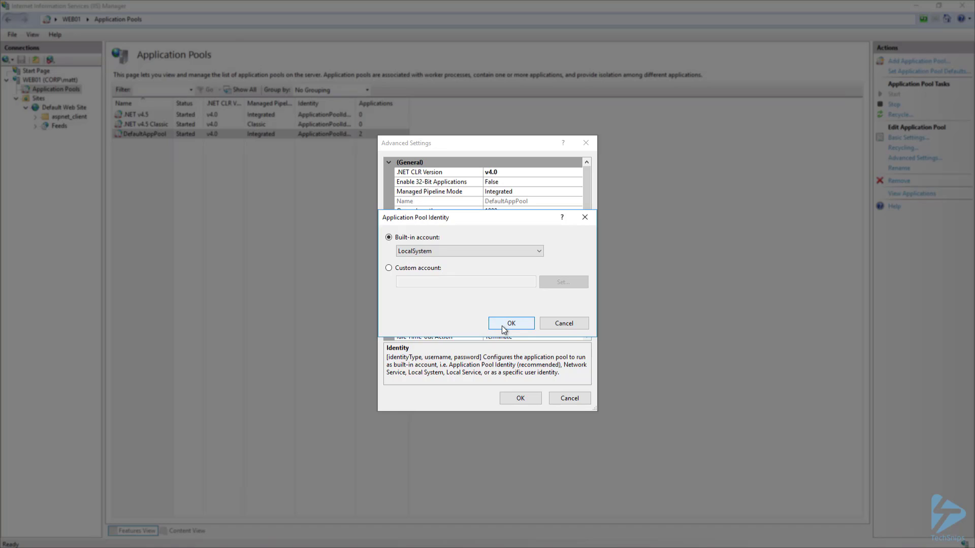
left_click(511, 322)
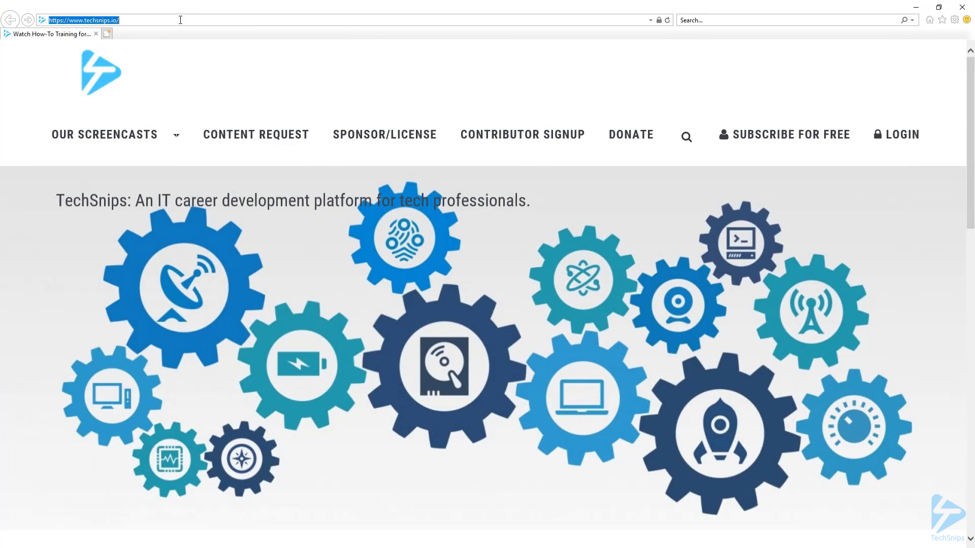
type("http://web01/Feeds/")
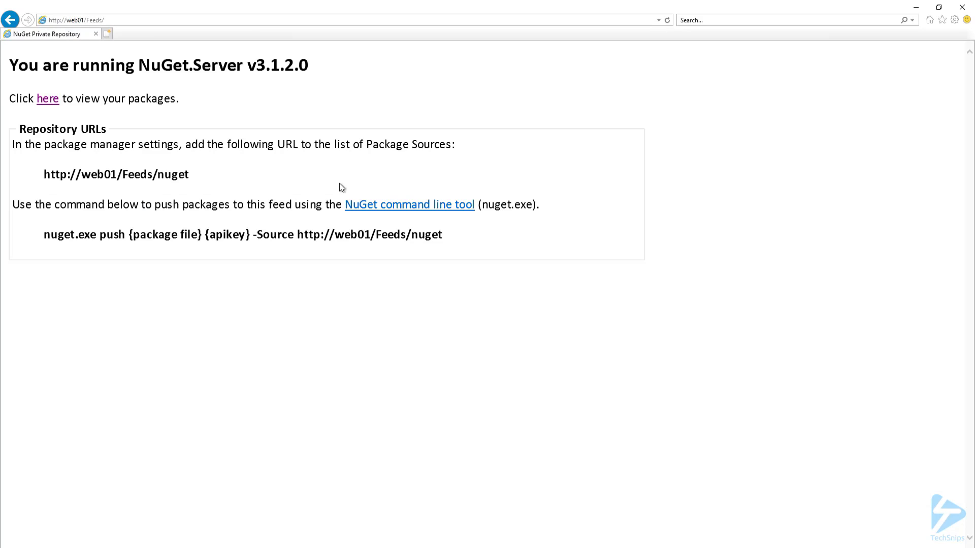
mouse_move(58, 104)
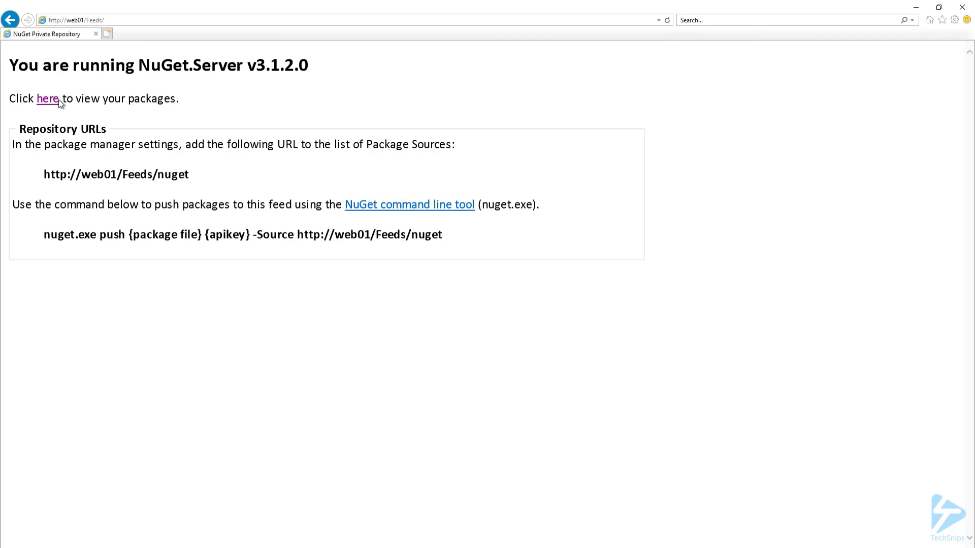
left_click(47, 98)
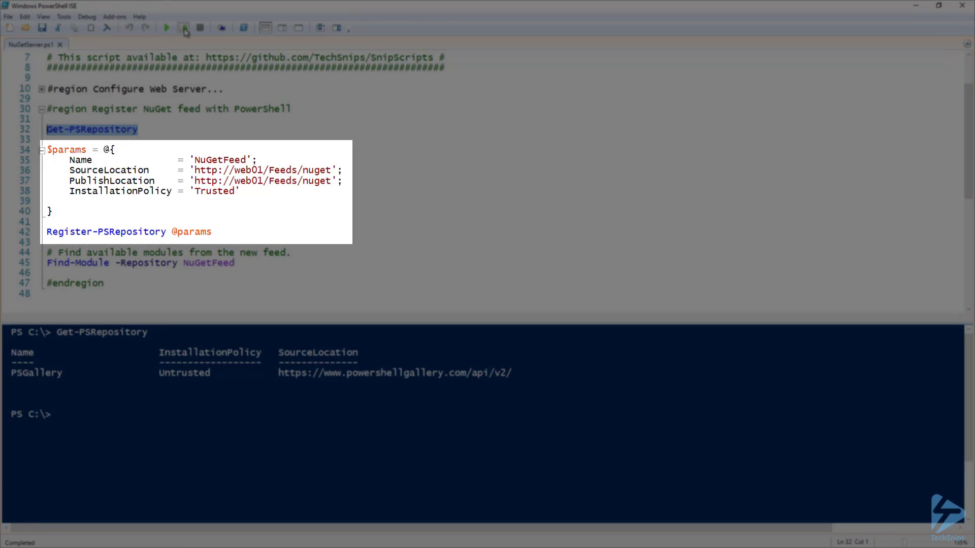
- Run Register-PSRepository for trusted NuGetFeed, then Find-Module -Repository NuGetFeed returning TestModule 1.0
double_click(79, 160)
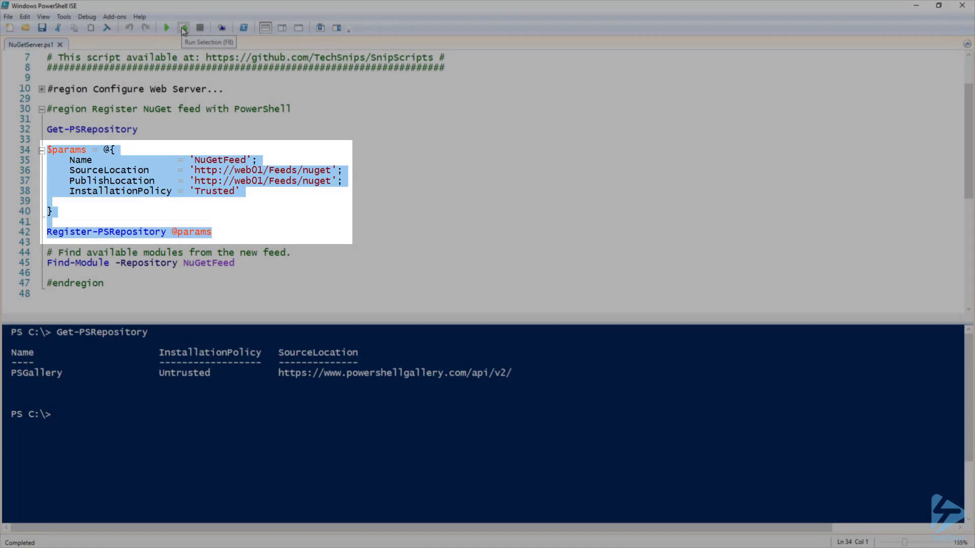
left_click(185, 27)
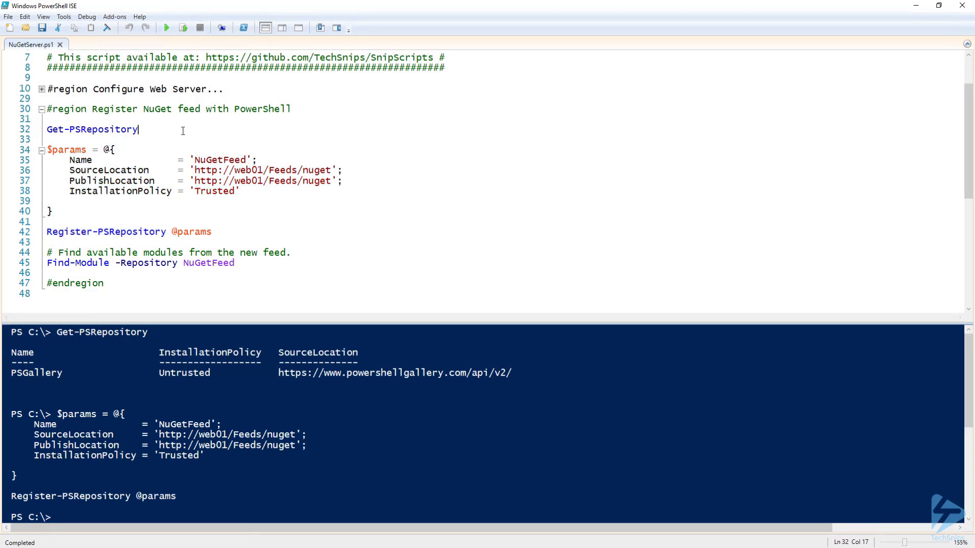
left_click(169, 29)
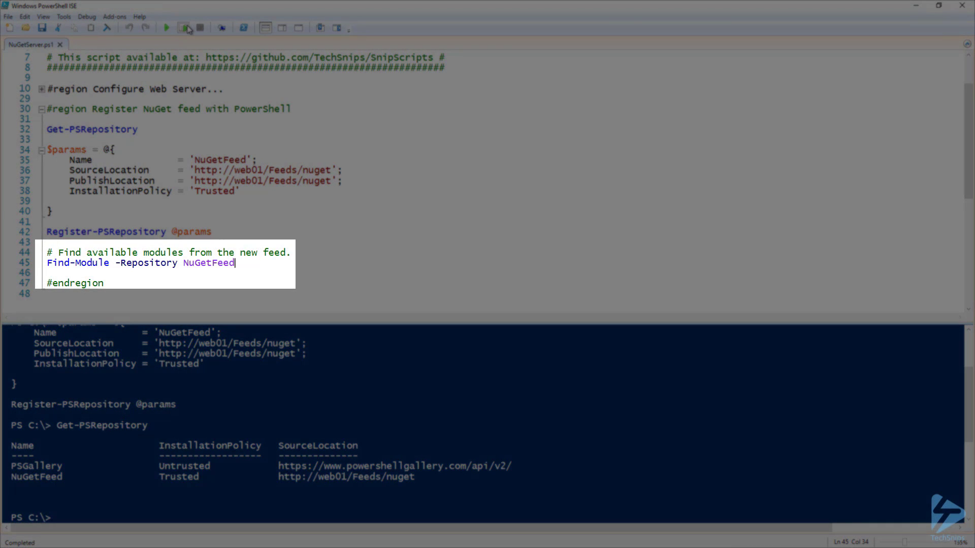
left_click(184, 28)
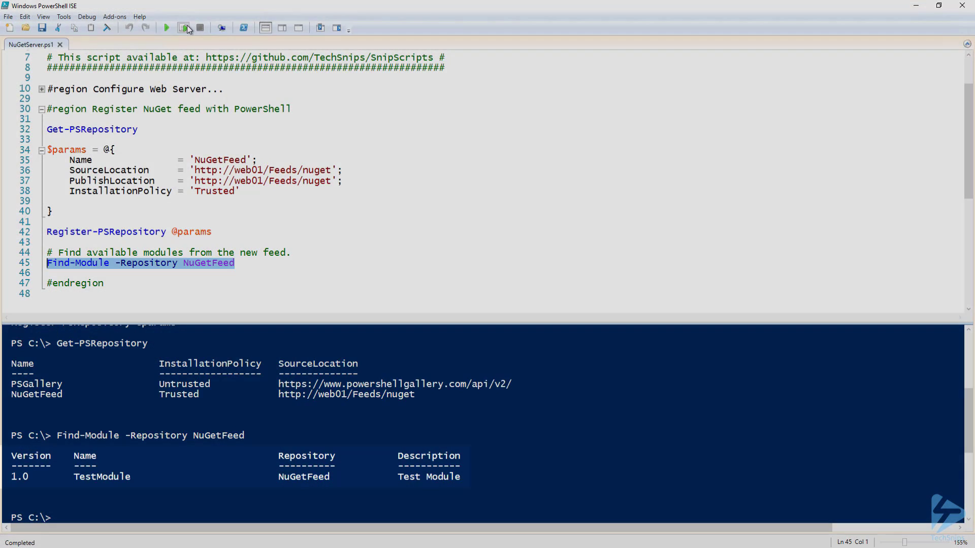